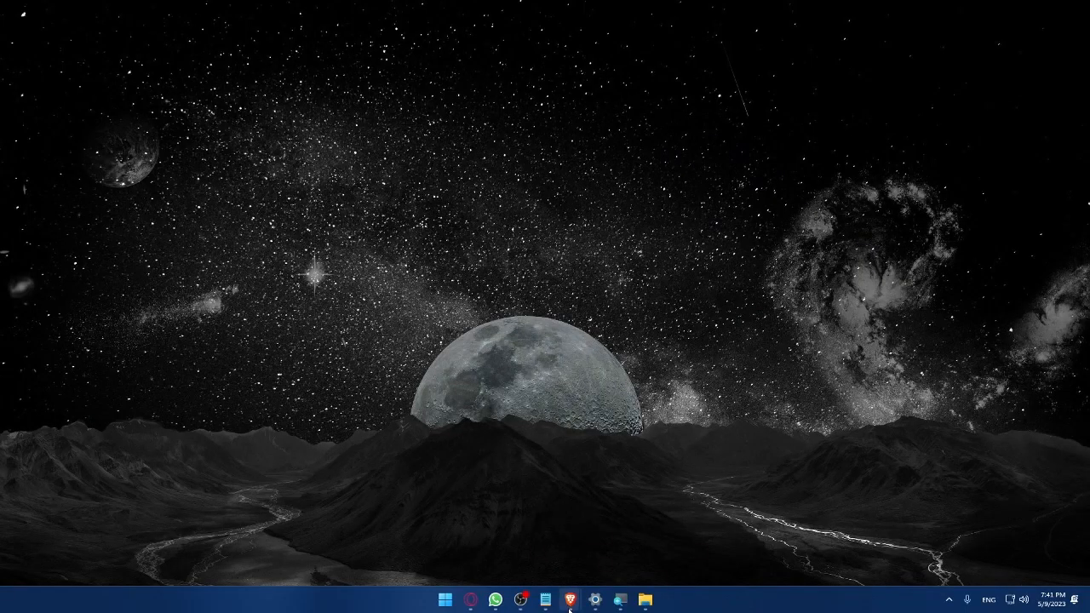
- Launch the Brave browser from the Windows taskbar
left_click(584, 598)
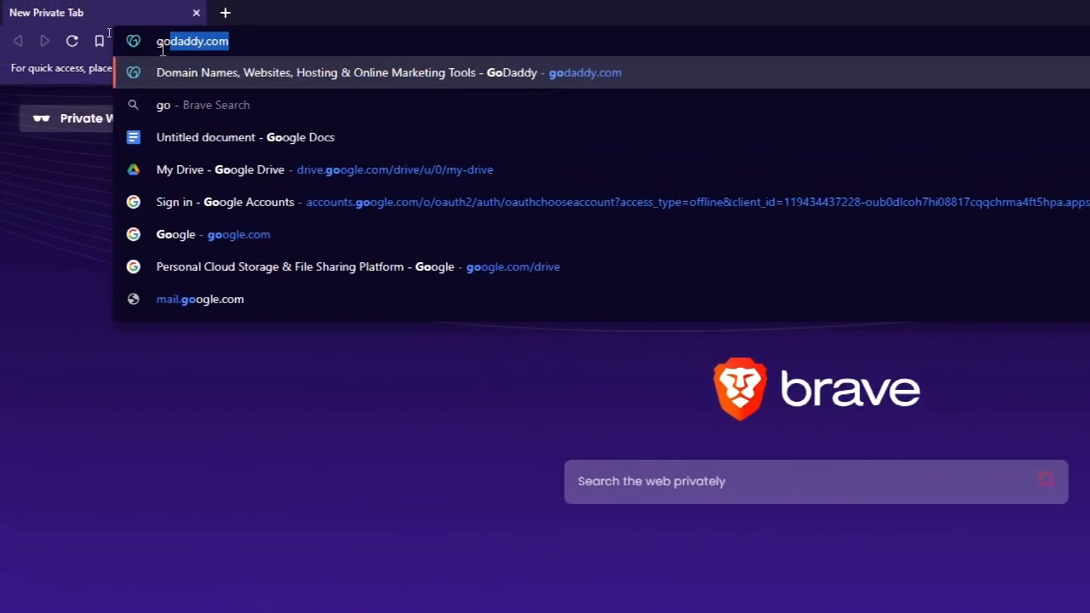
- Run a Brave Search for 'google calendar' from the address bar
type("google cla")
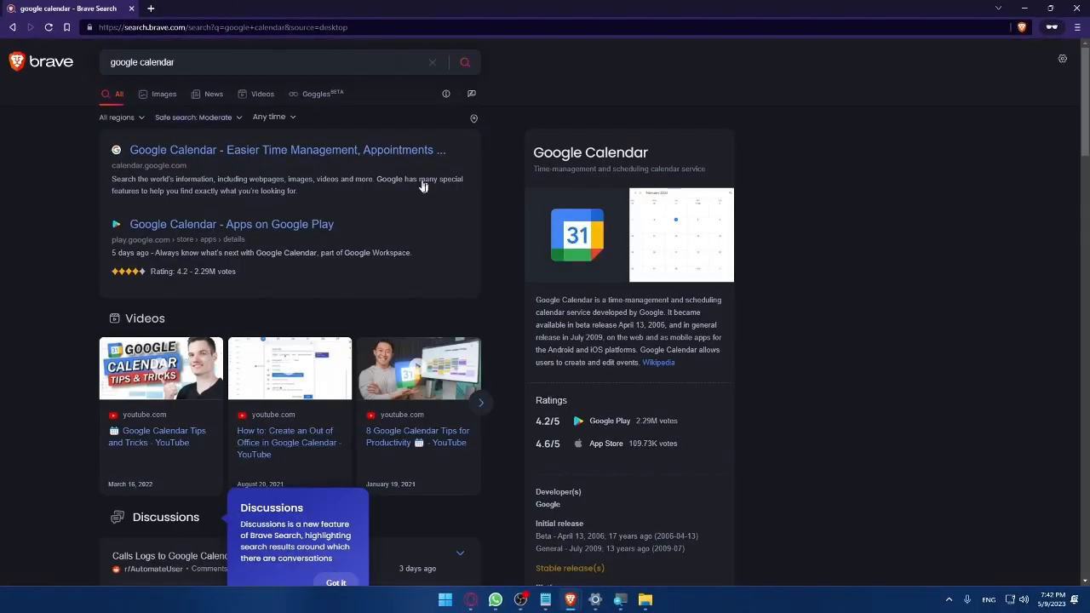
mouse_move(328, 149)
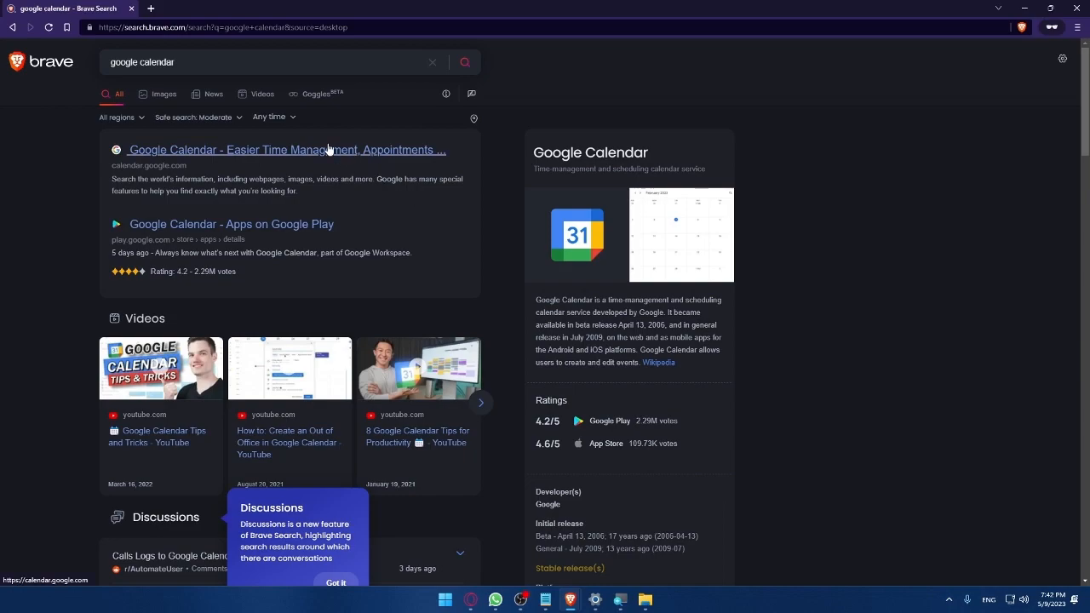
- Open the calendar.google.com result and switch its footer language from French to English
left_click(281, 150)
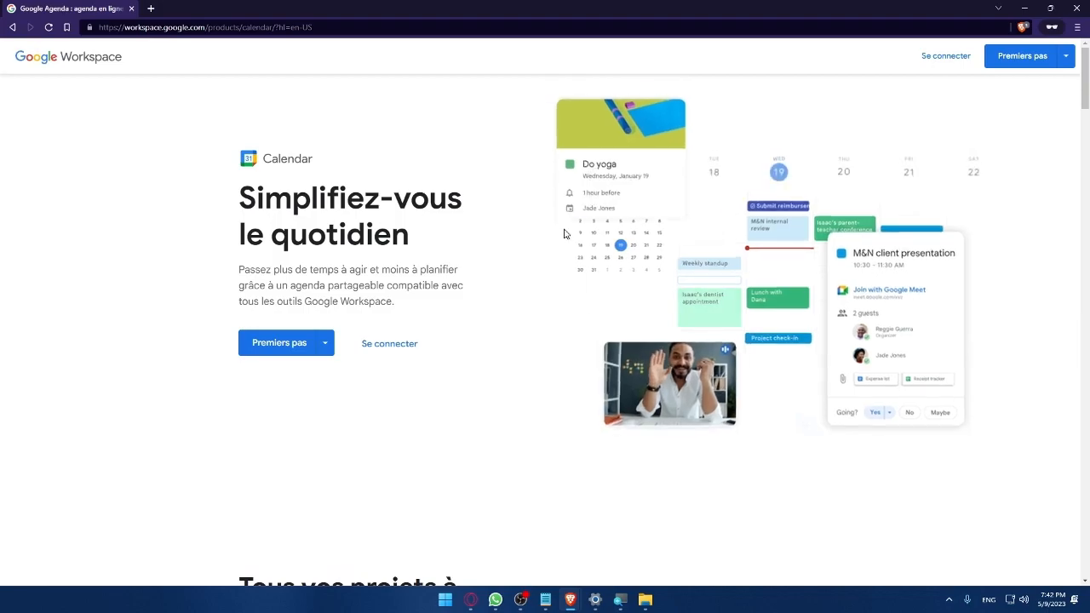
scroll("down", 3)
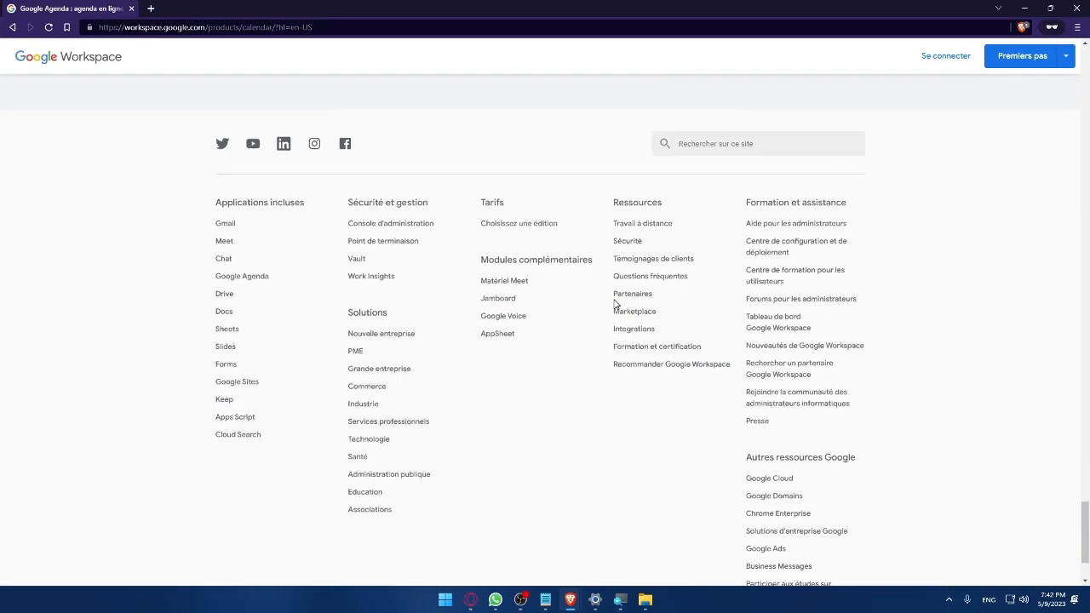
scroll("down", 3)
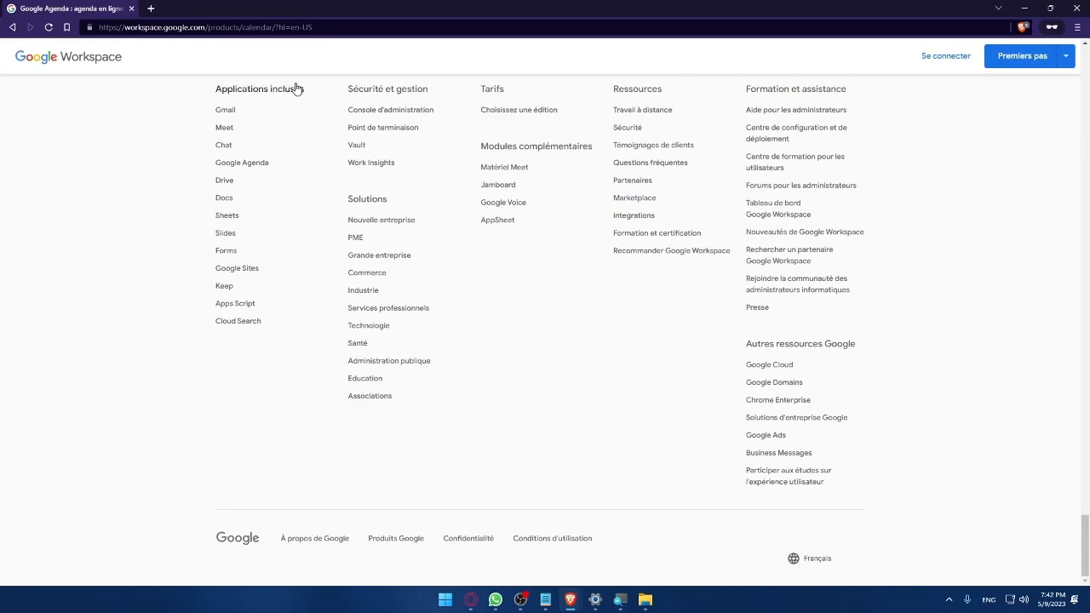
mouse_move(719, 421)
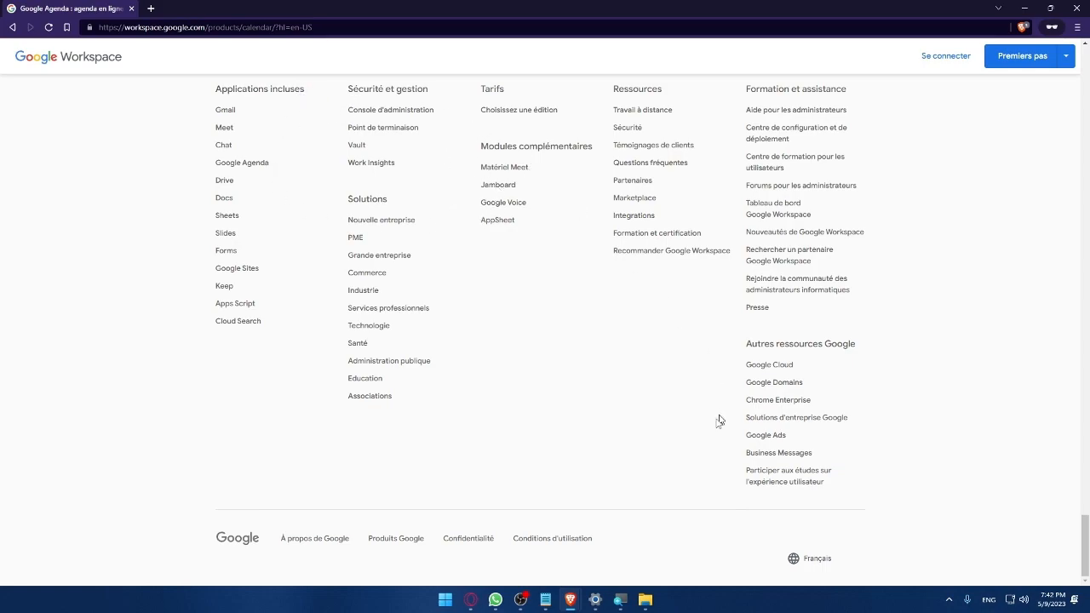
mouse_move(835, 565)
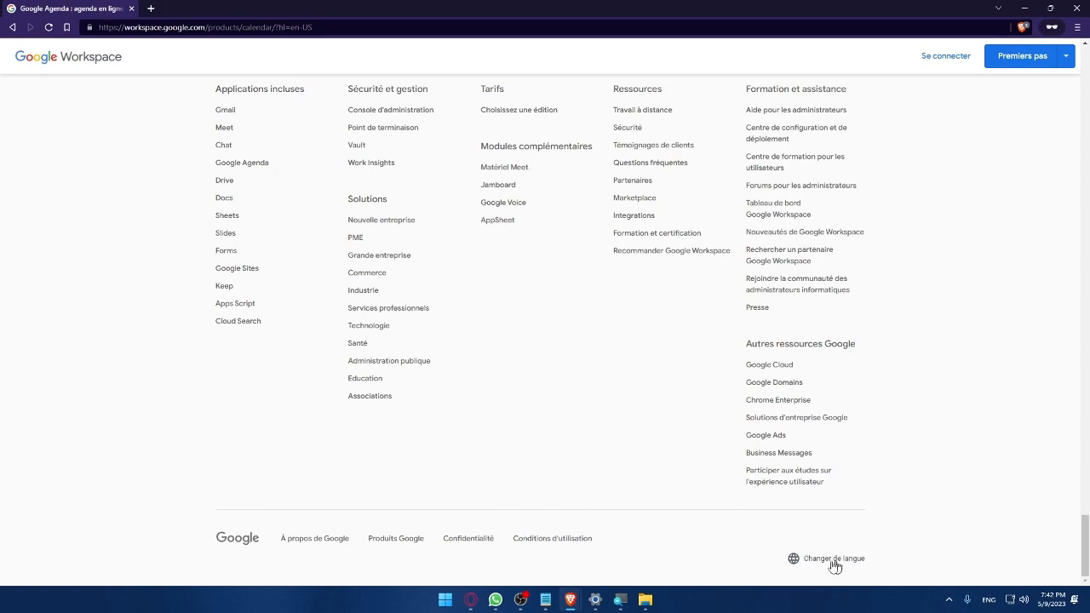
left_click(834, 559)
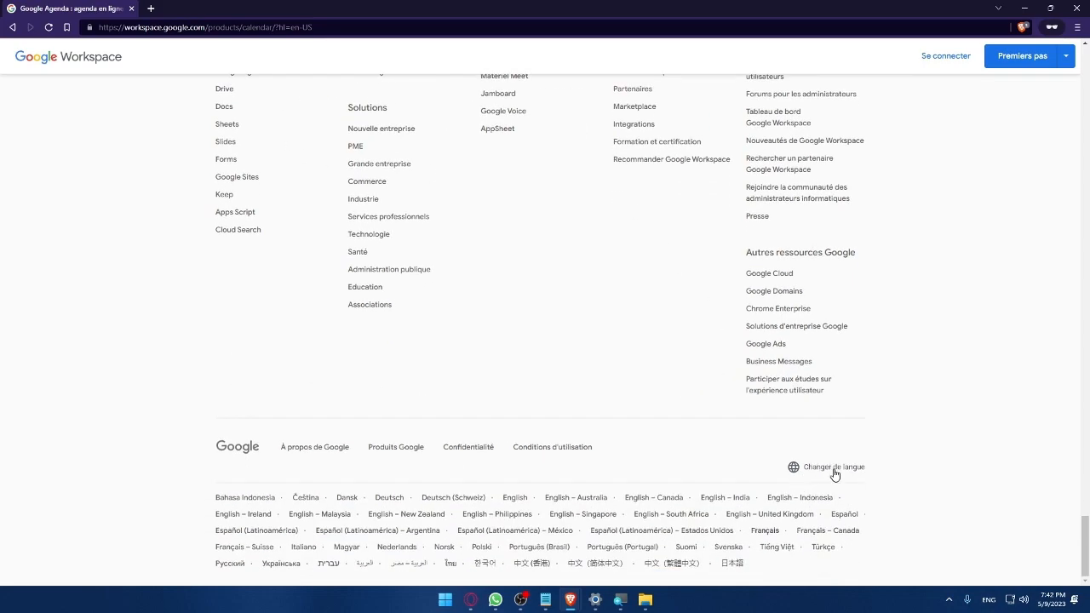
mouse_move(867, 460)
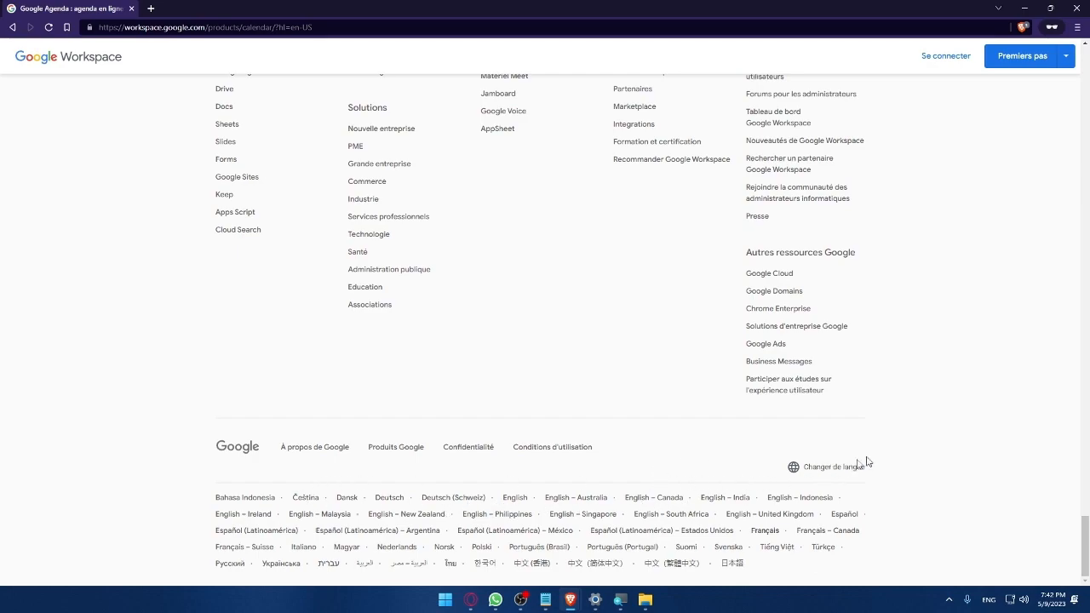
mouse_move(840, 469)
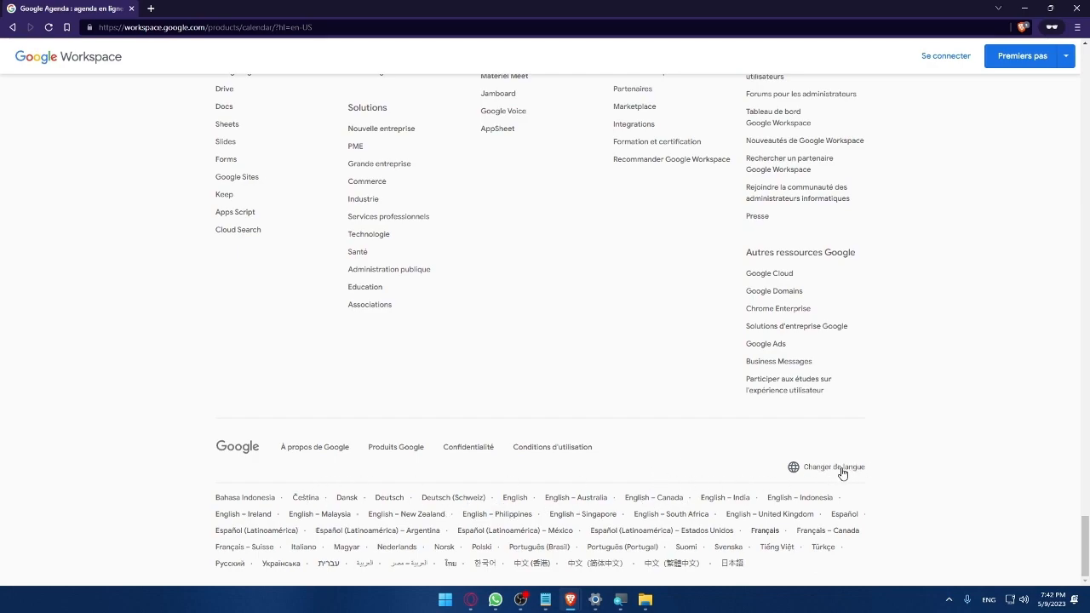
left_click(515, 498)
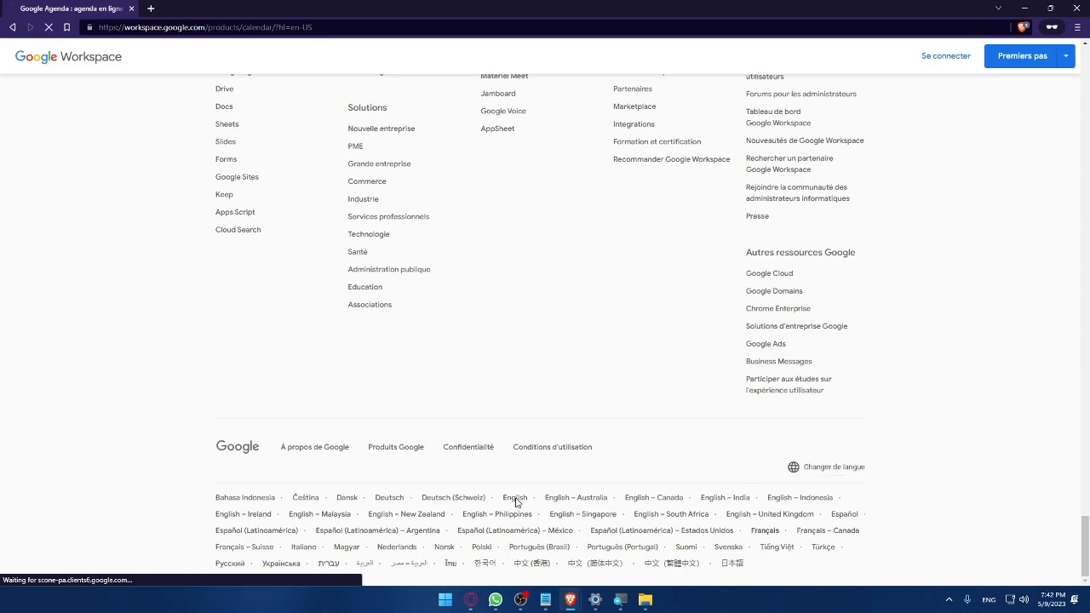
left_click(515, 497)
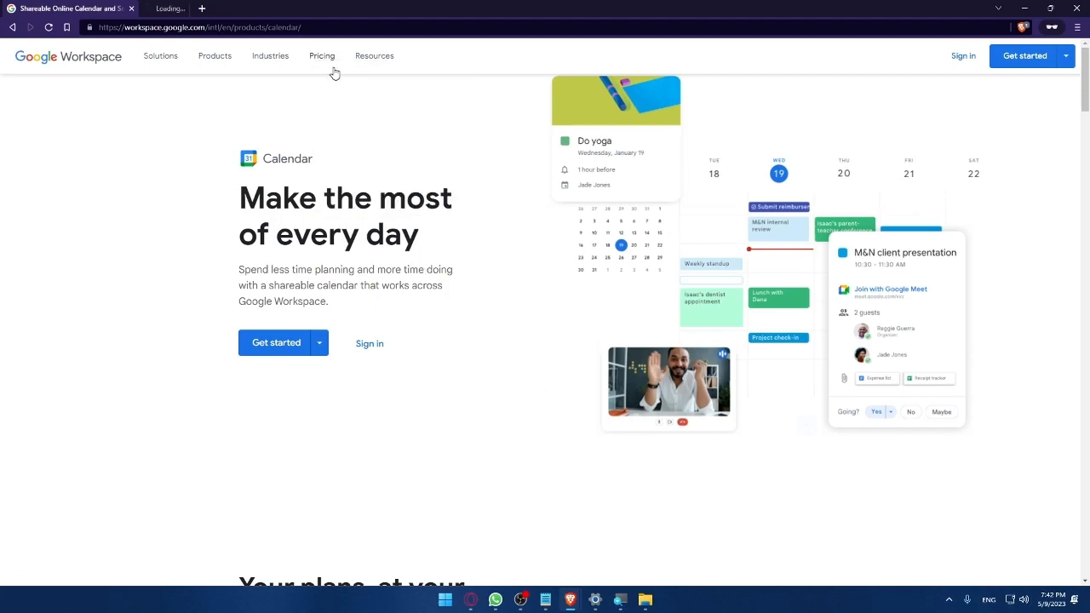
- Open the Workspace Pricing page and highlight the $12 Business Standard price
left_click(321, 55)
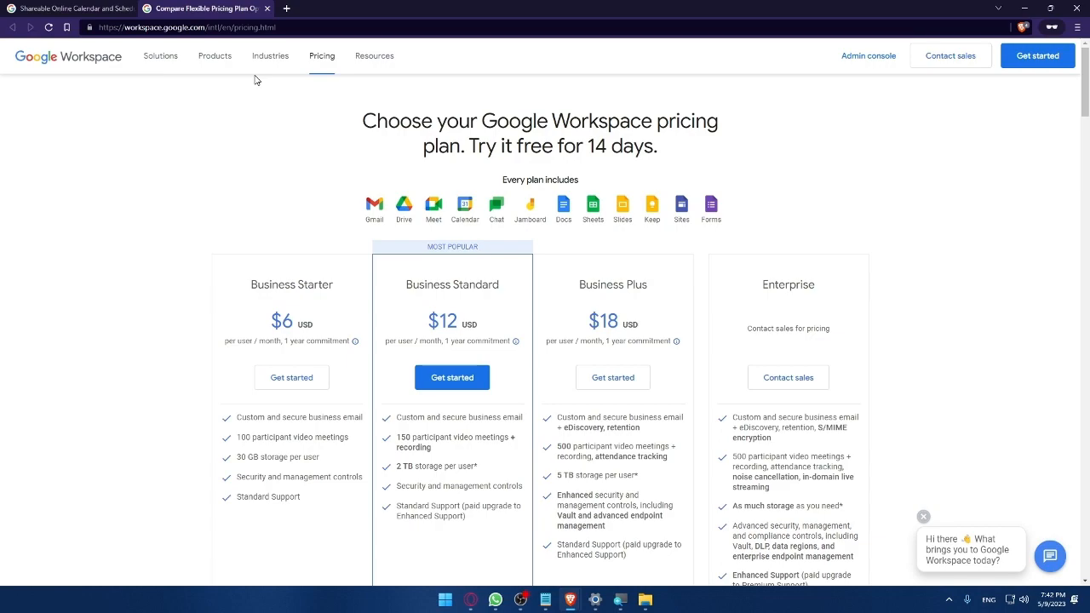
mouse_move(304, 206)
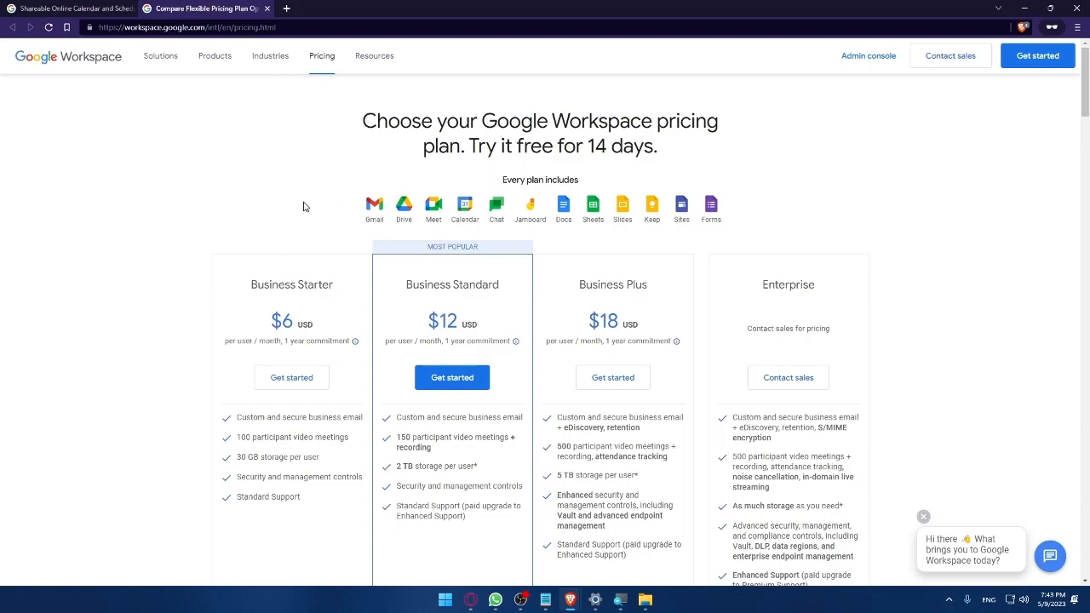
mouse_move(368, 213)
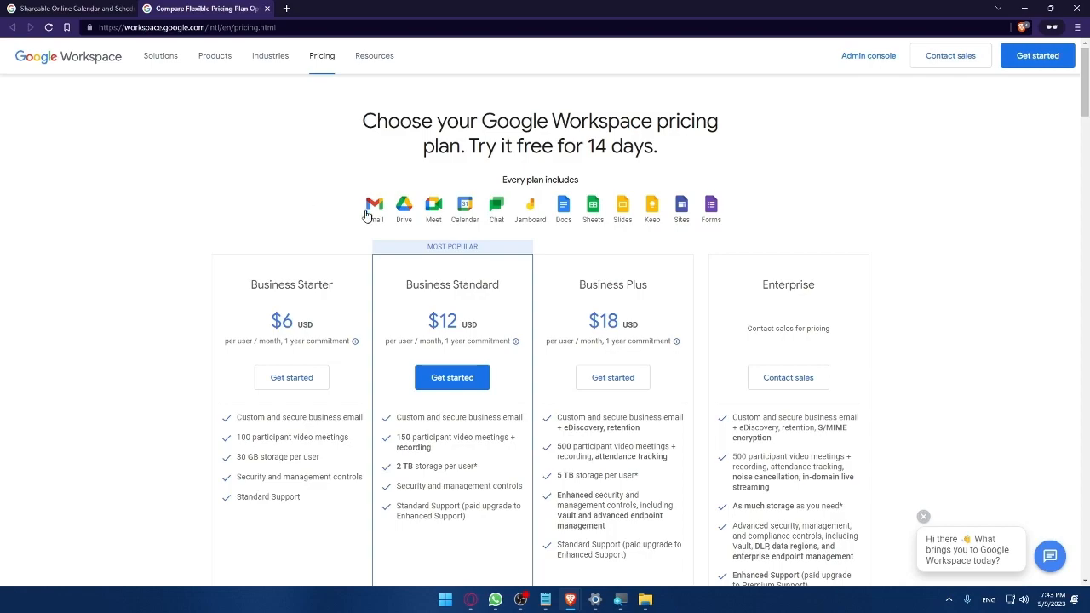
mouse_move(464, 204)
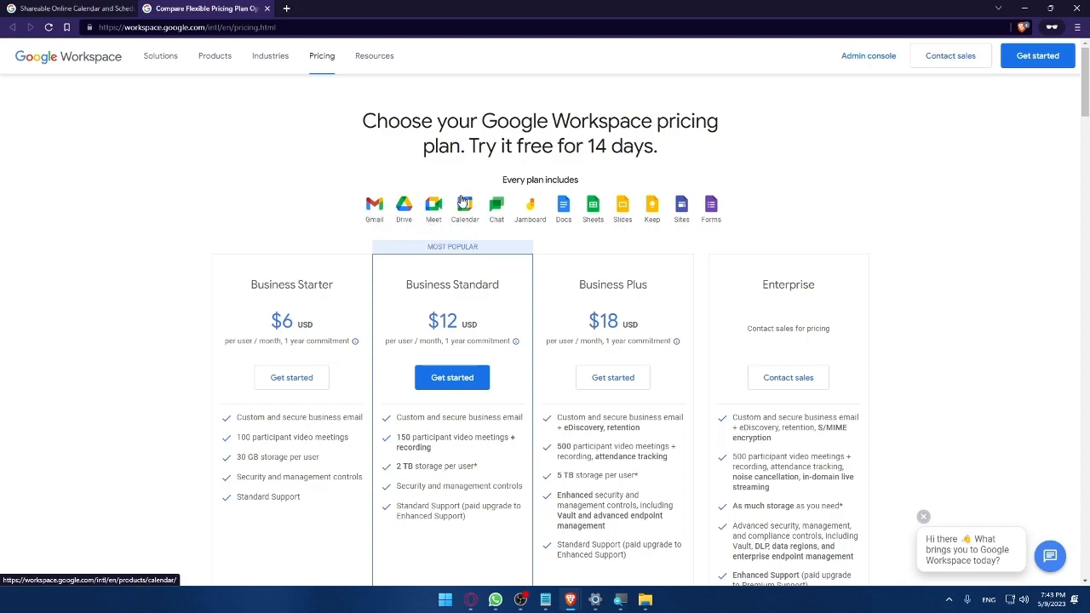
mouse_move(529, 230)
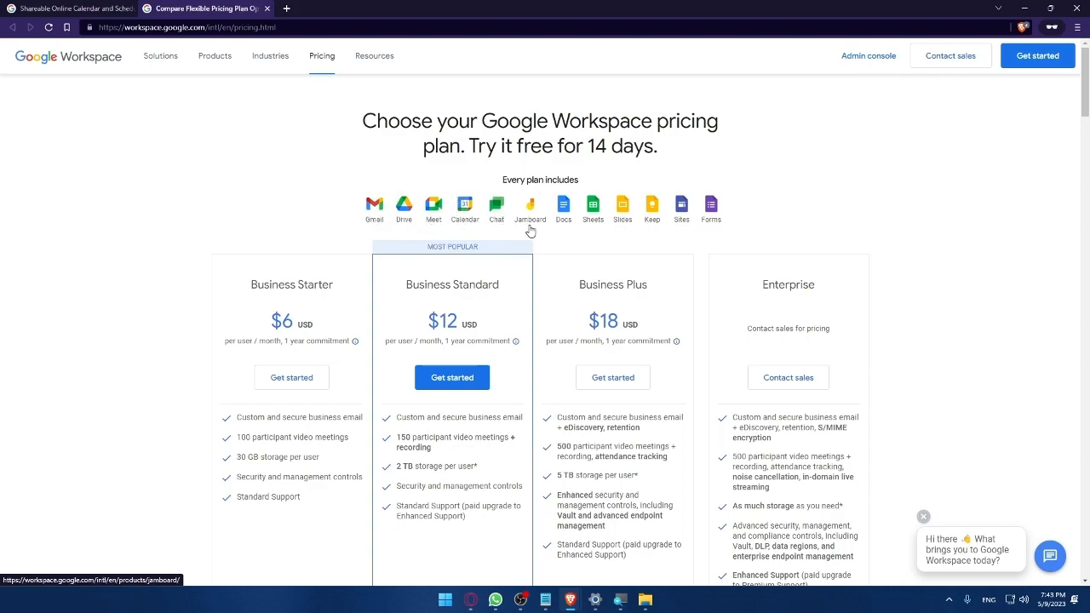
mouse_move(642, 221)
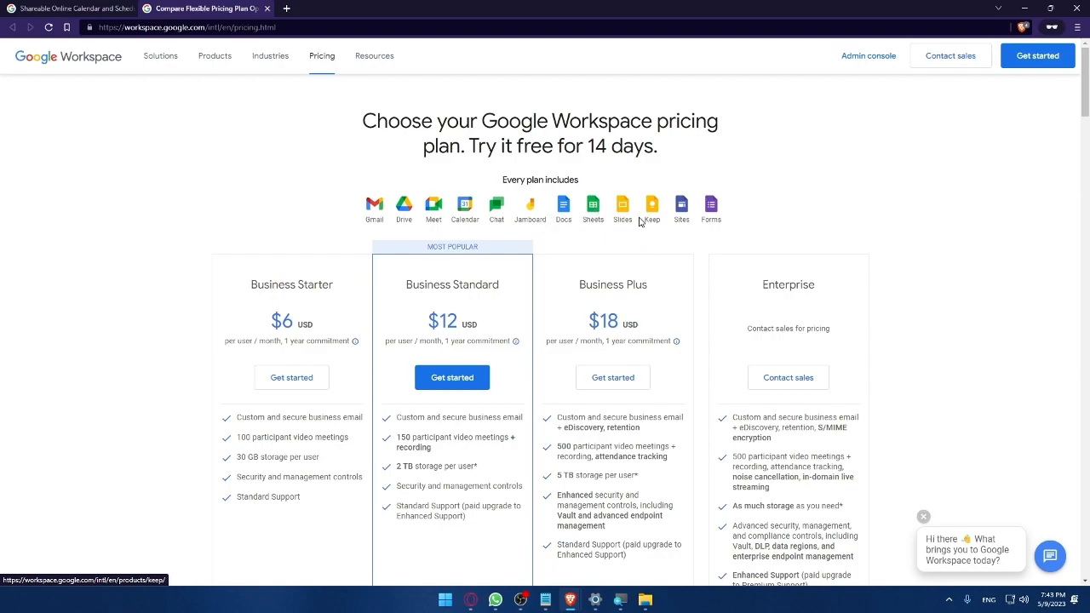
mouse_move(833, 203)
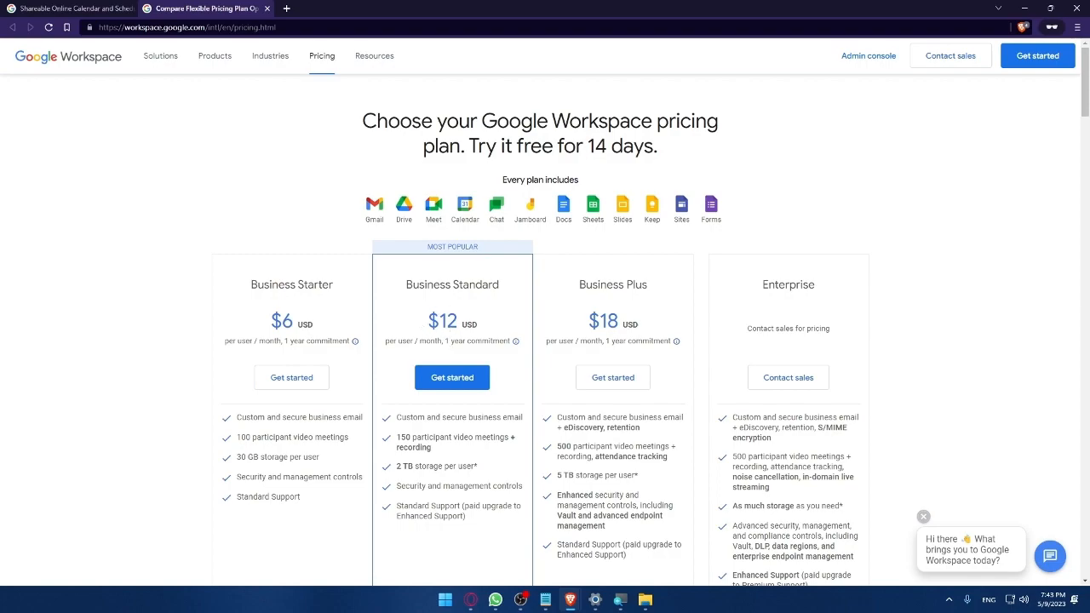
double_click(448, 322)
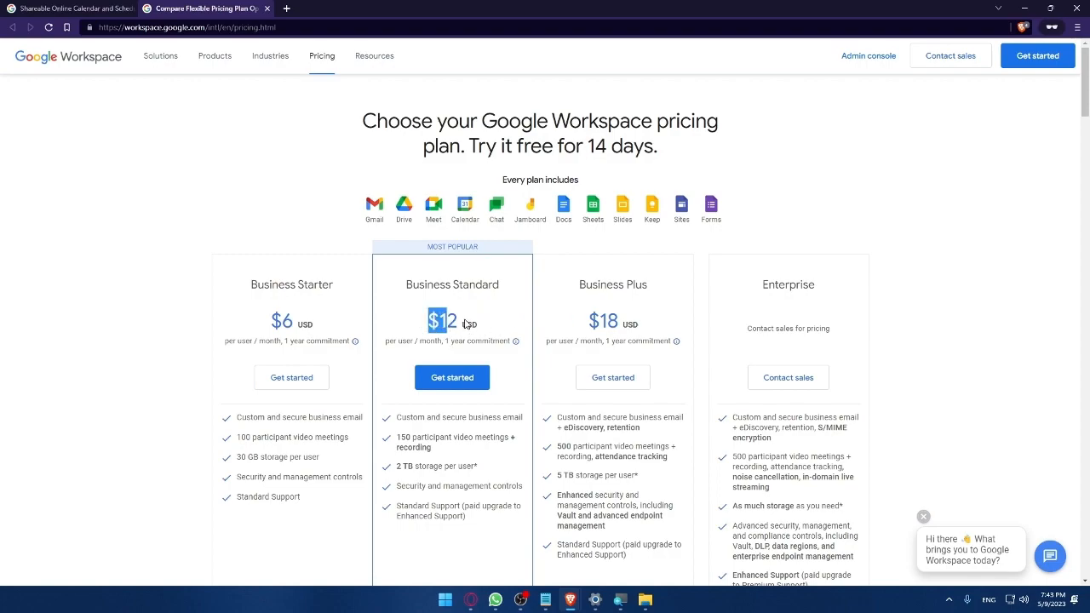
mouse_move(425, 253)
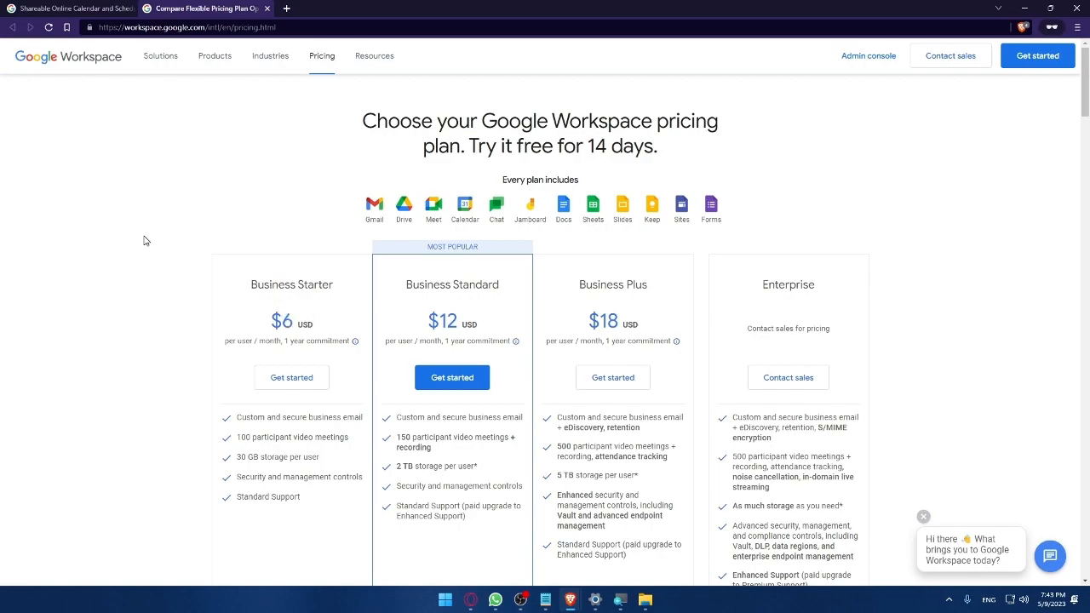
mouse_move(749, 303)
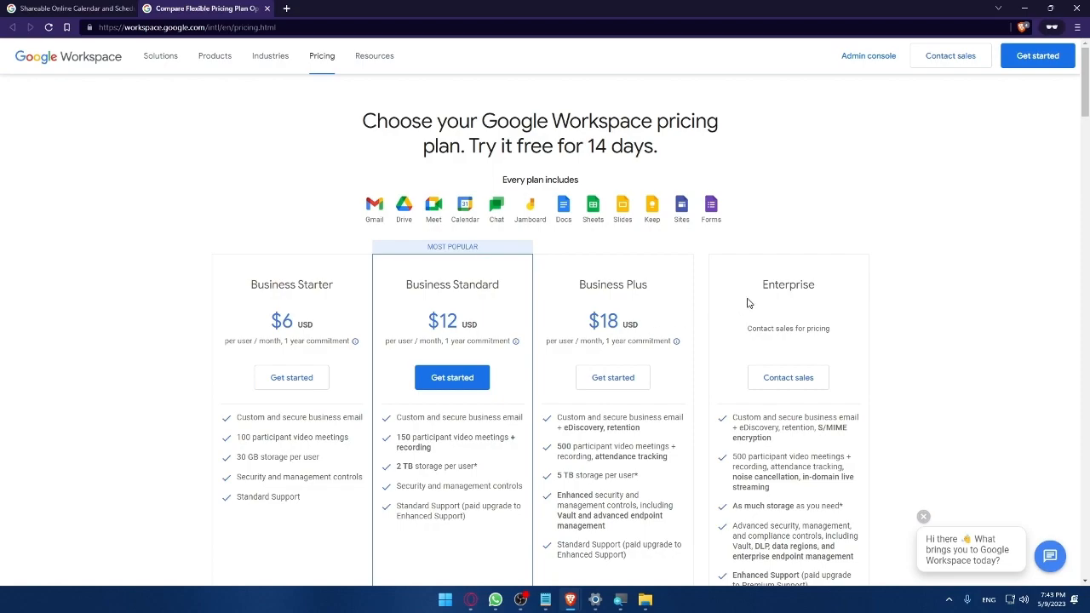
scroll("down", 3)
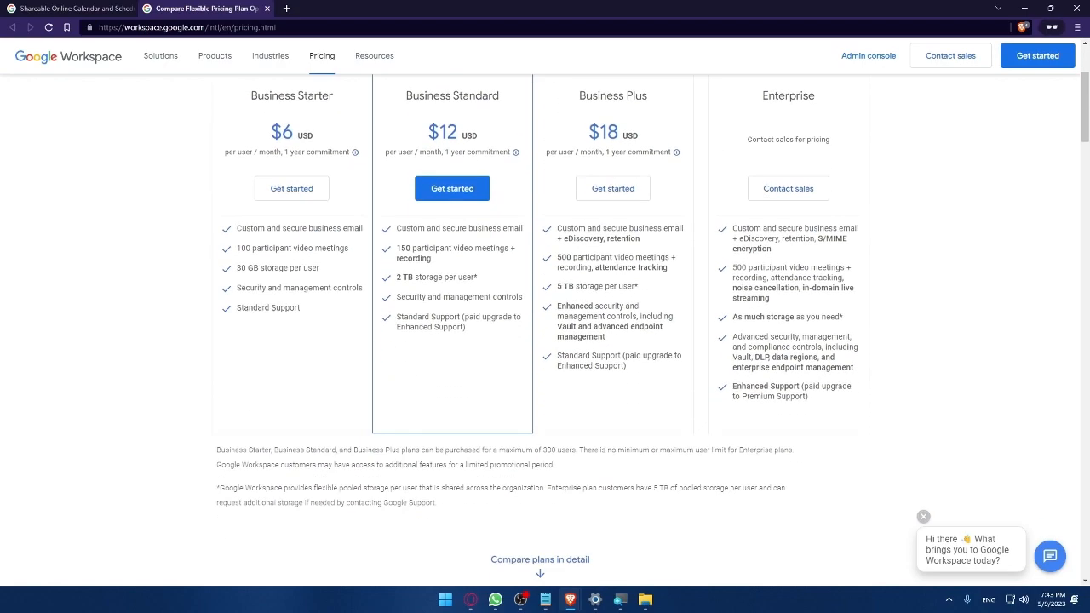
left_click_drag(236, 227, 295, 274)
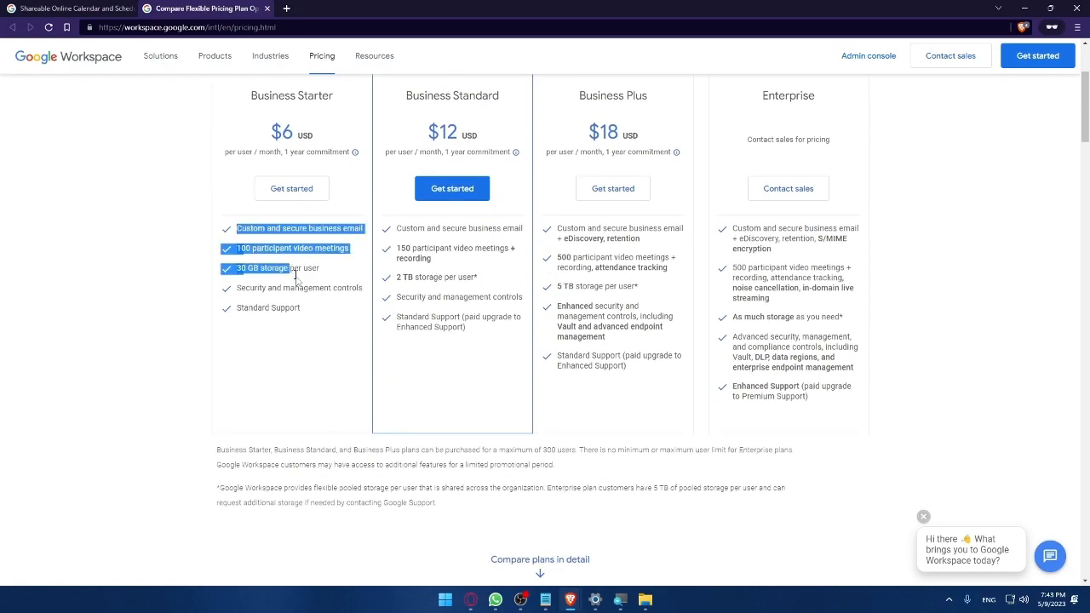
left_click(326, 338)
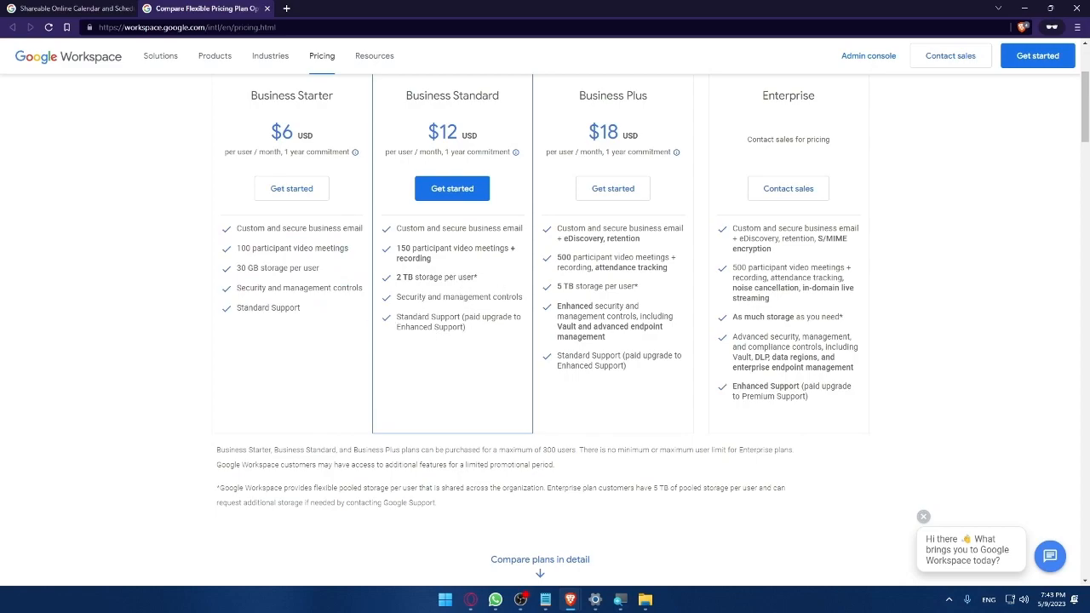
mouse_move(389, 273)
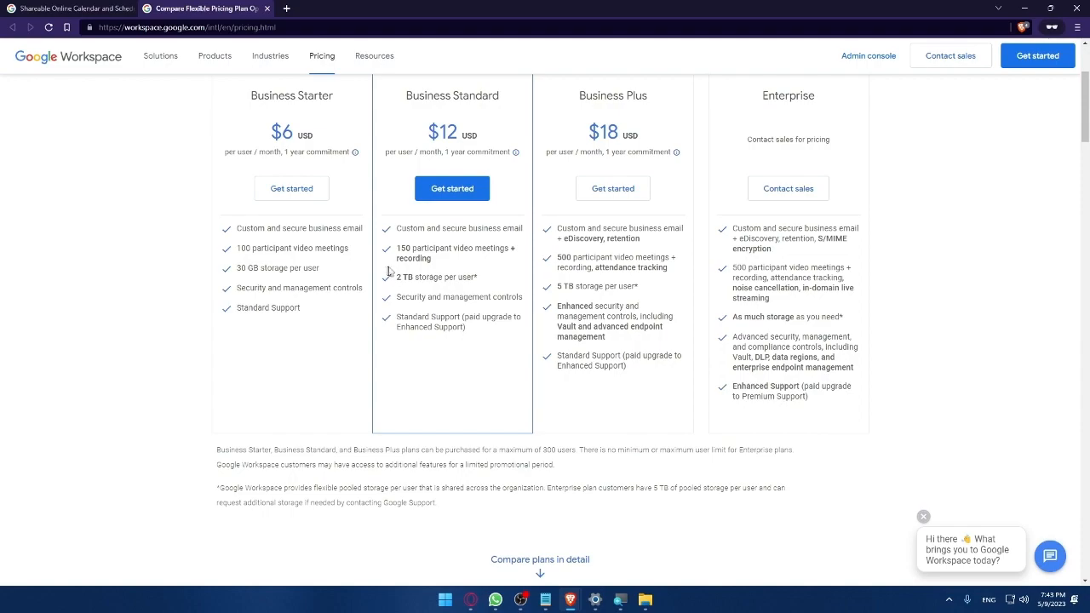
mouse_move(396, 278)
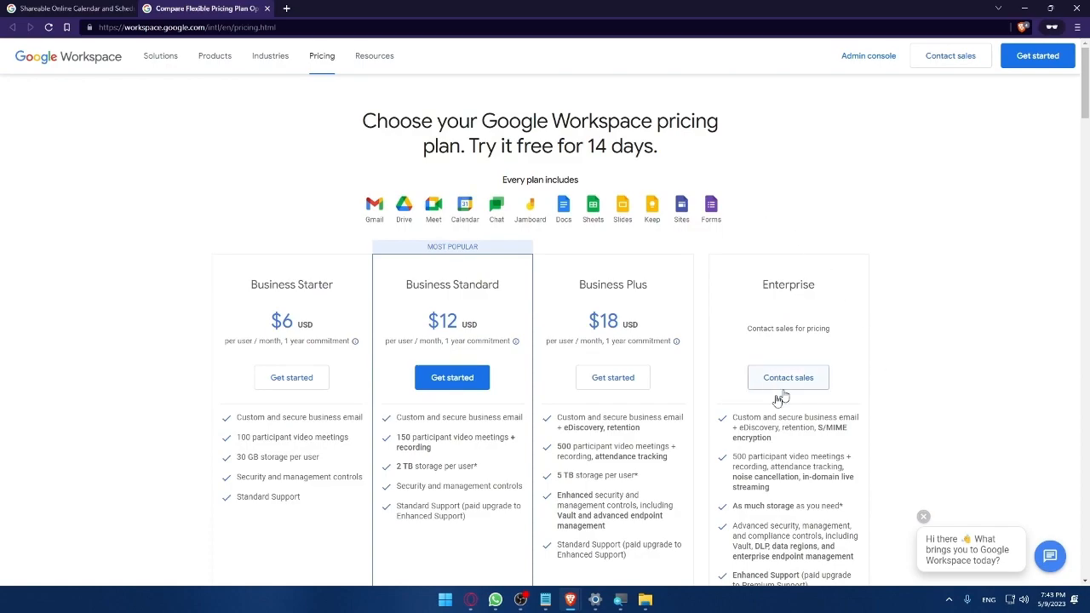
mouse_move(531, 356)
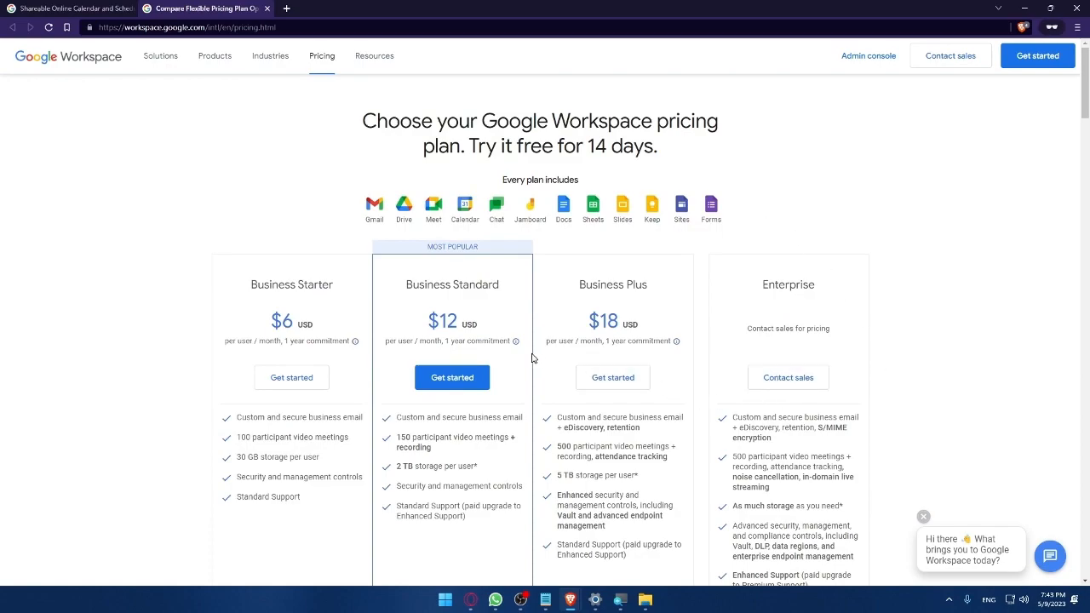
scroll("down", 3)
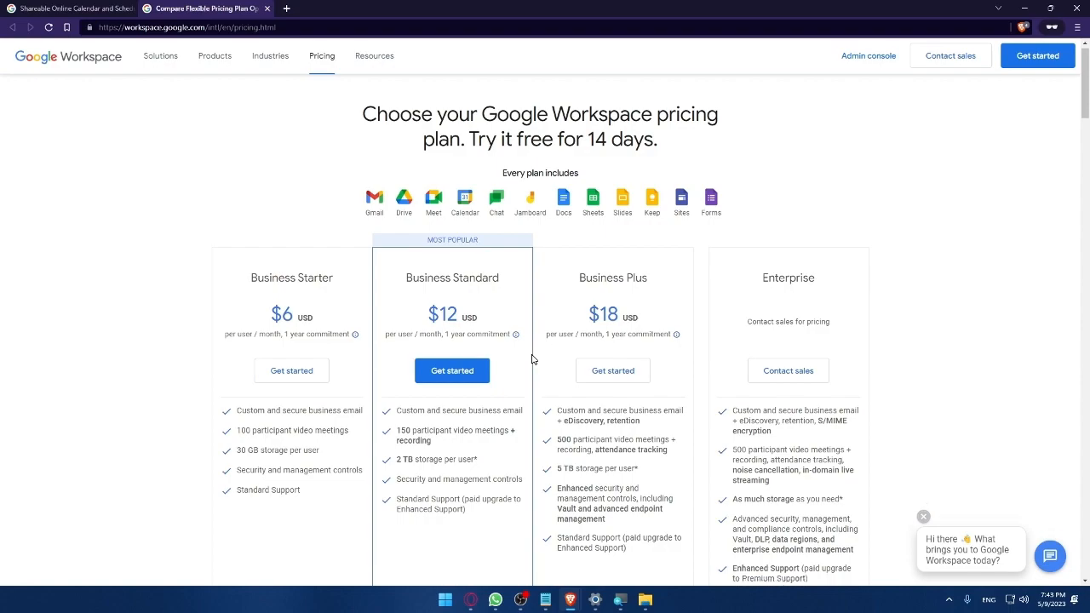
- Scroll through the detailed plan comparison table for Gmail, Meet, Drive and Chat
scroll("down", 3)
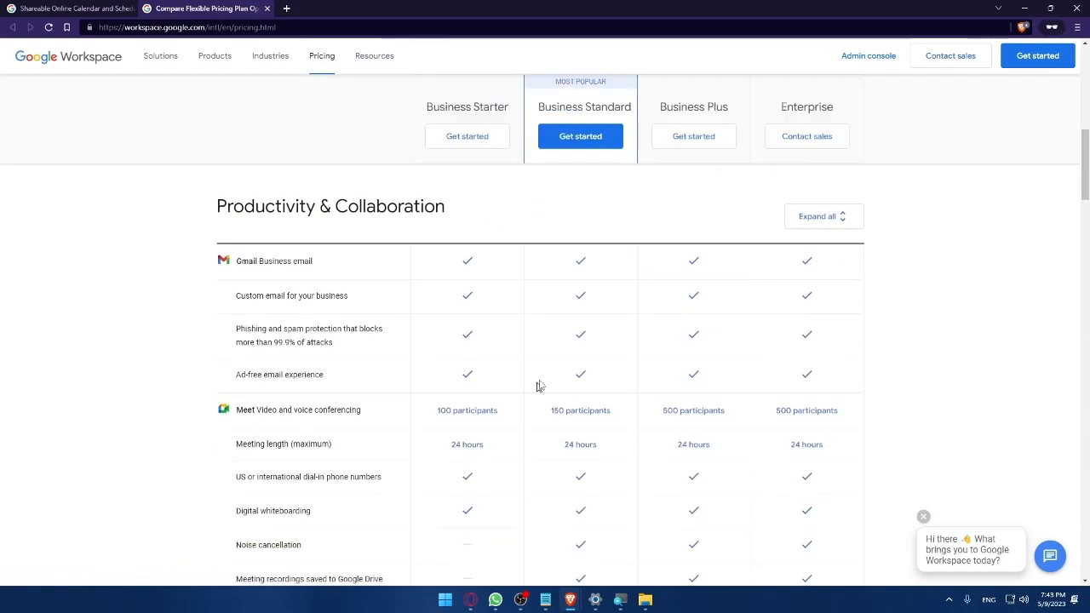
mouse_move(479, 383)
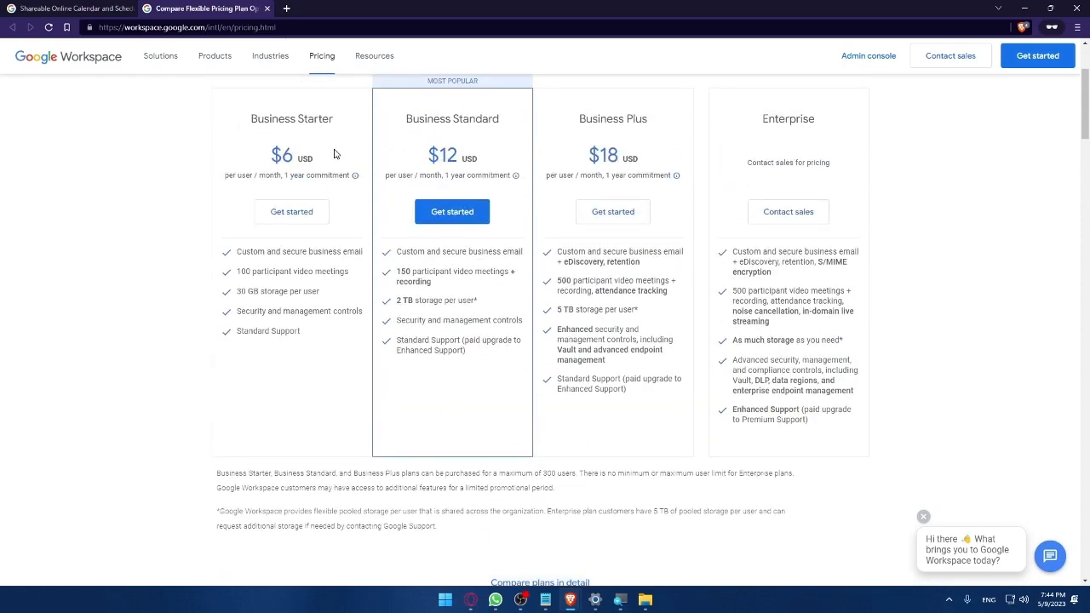
scroll("down", 3)
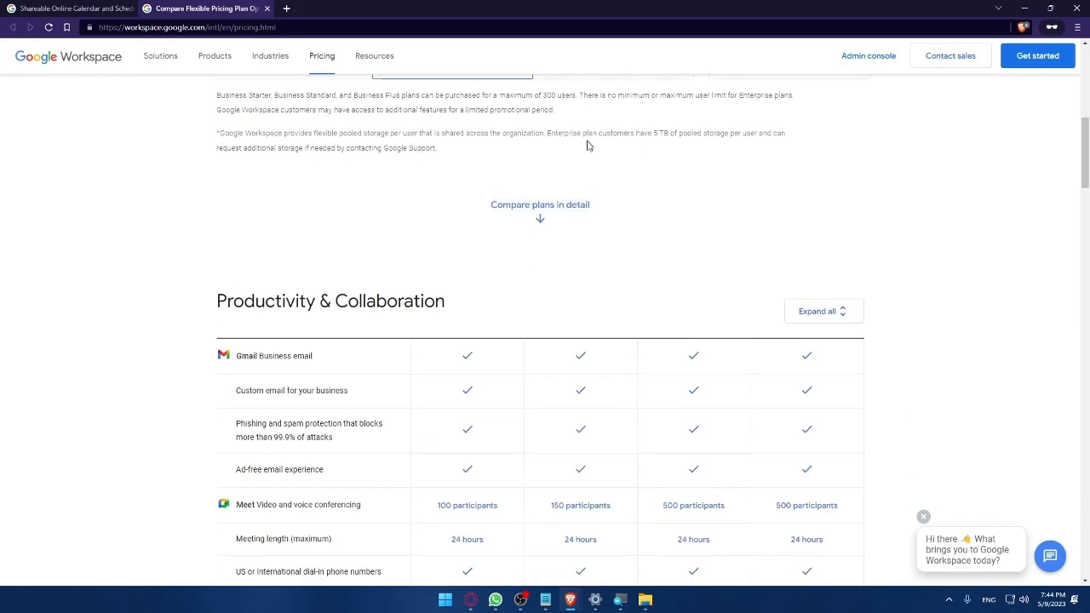
scroll("down", 3)
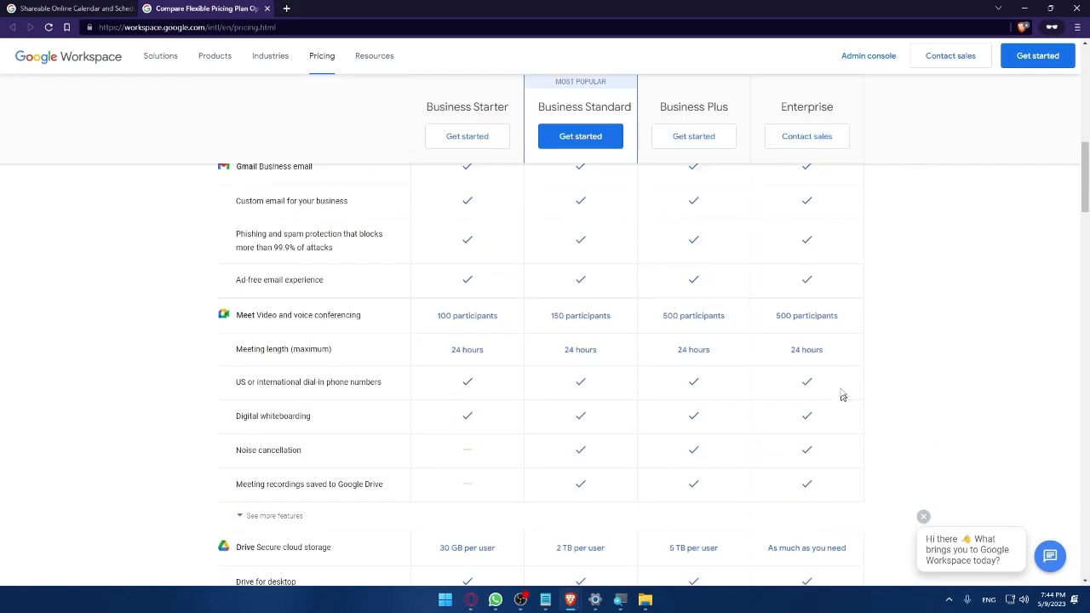
mouse_move(496, 254)
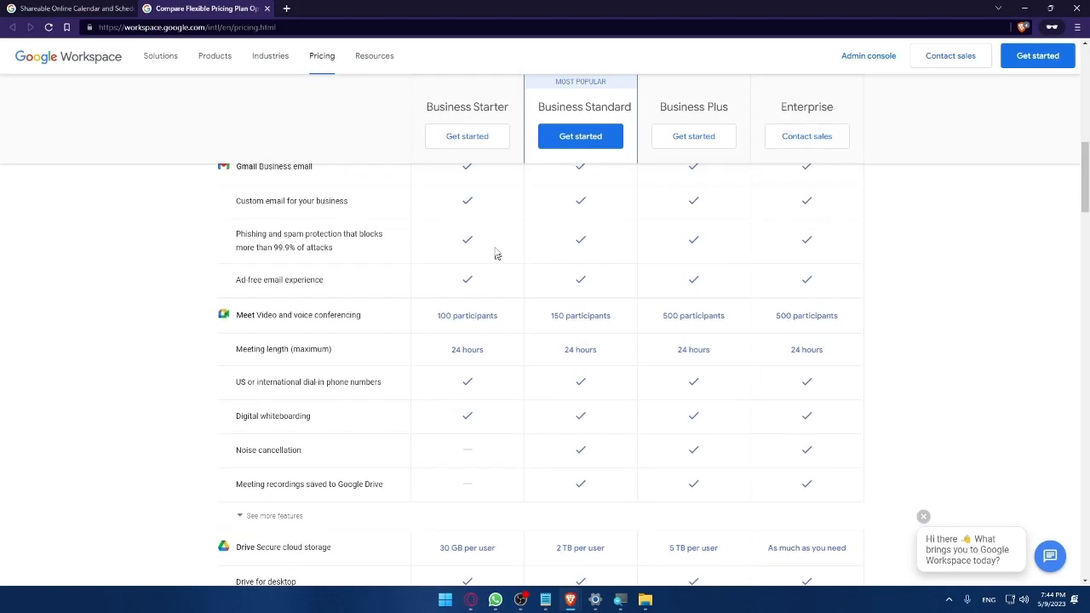
mouse_move(463, 220)
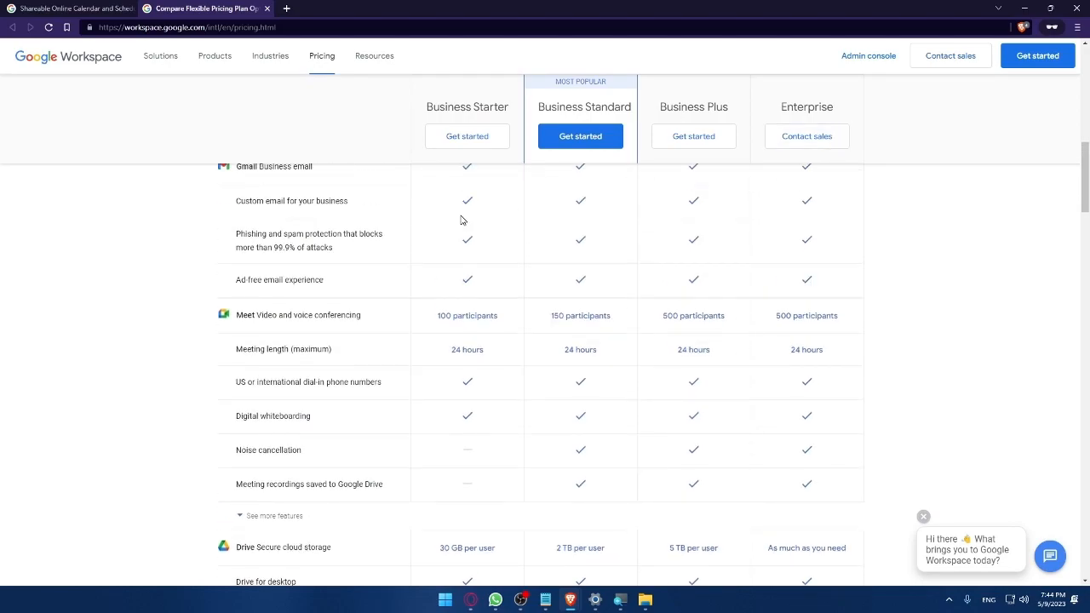
scroll("down", 3)
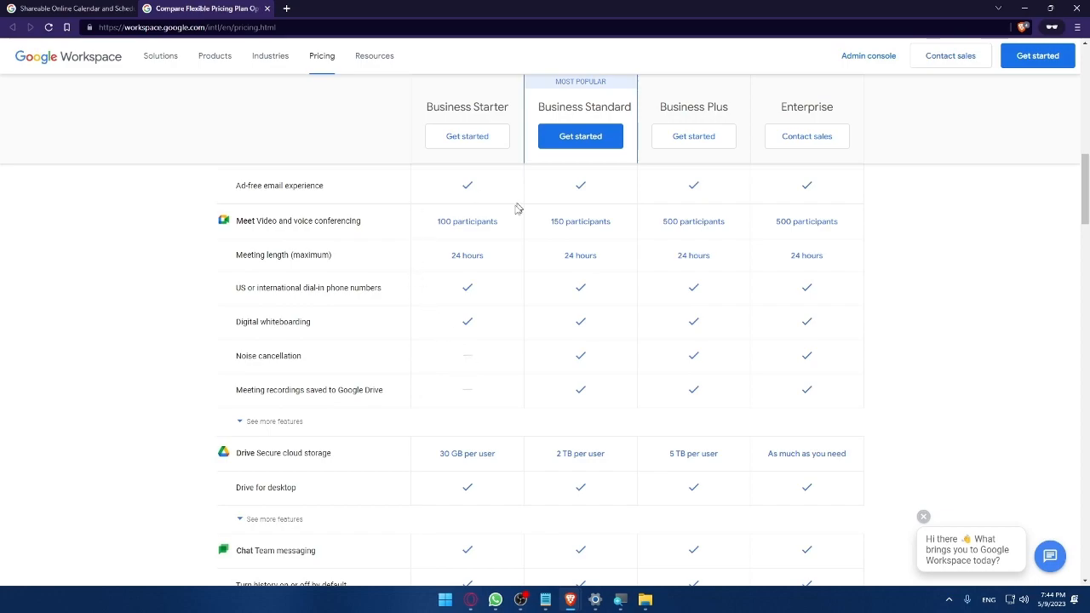
mouse_move(444, 348)
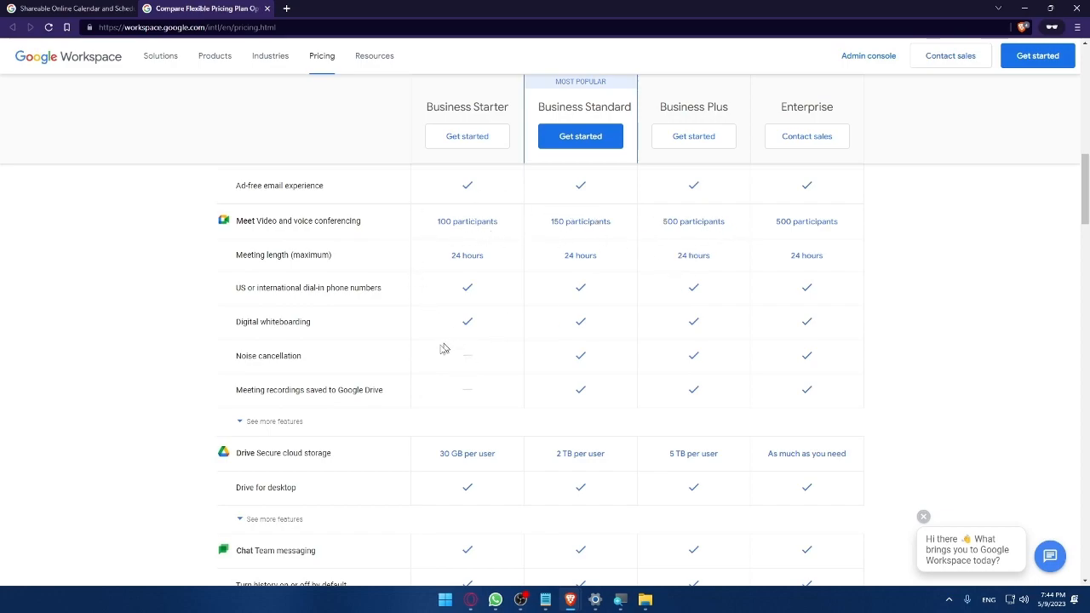
scroll("down", 3)
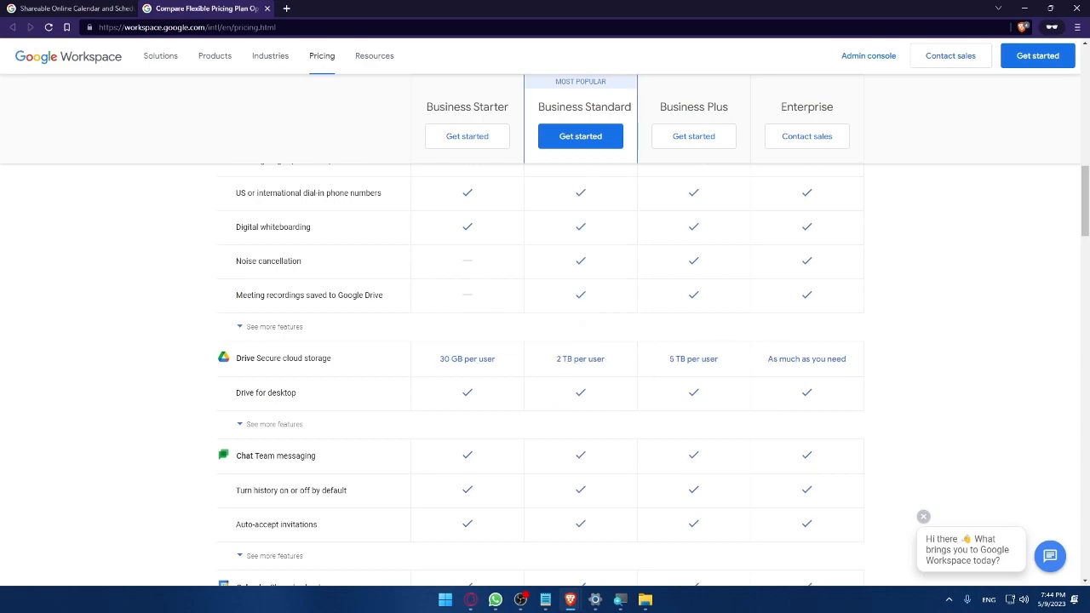
scroll("down", 3)
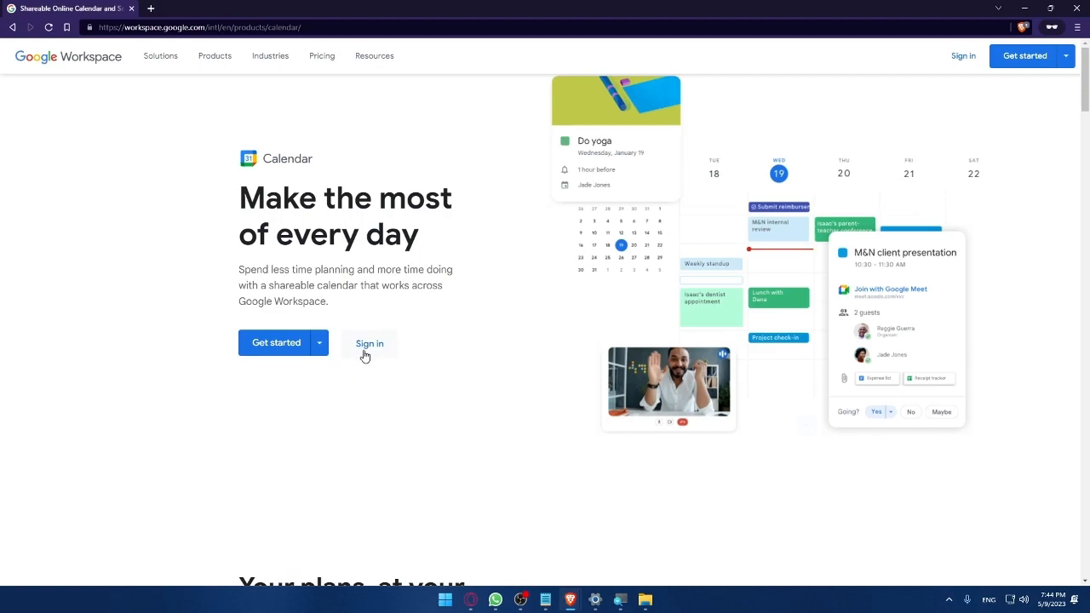
- Open the Calendar page's Get started menu showing personal and business options
left_click(368, 342)
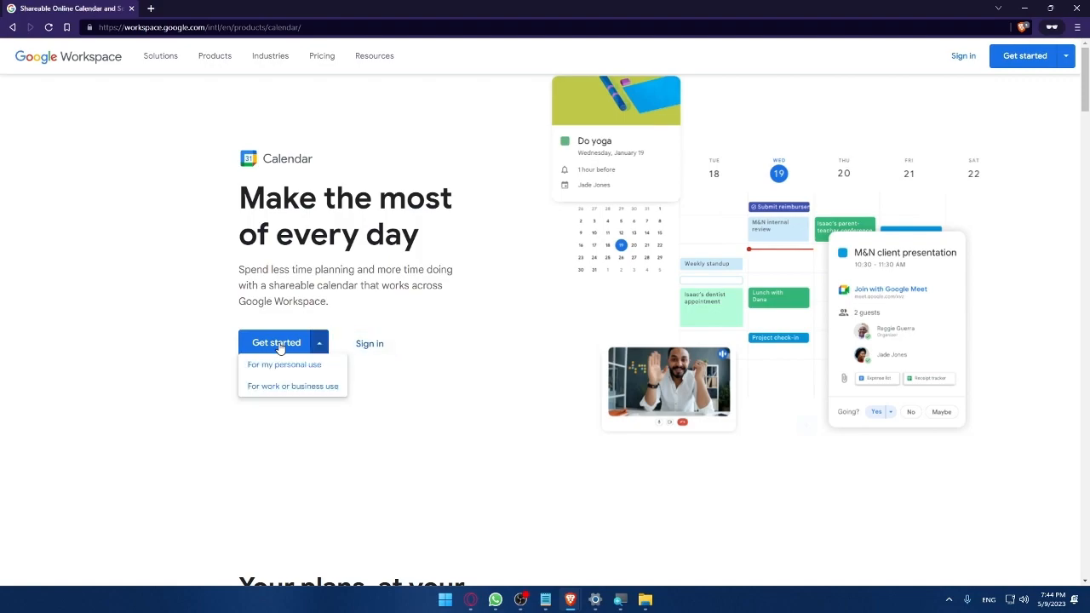
mouse_move(267, 379)
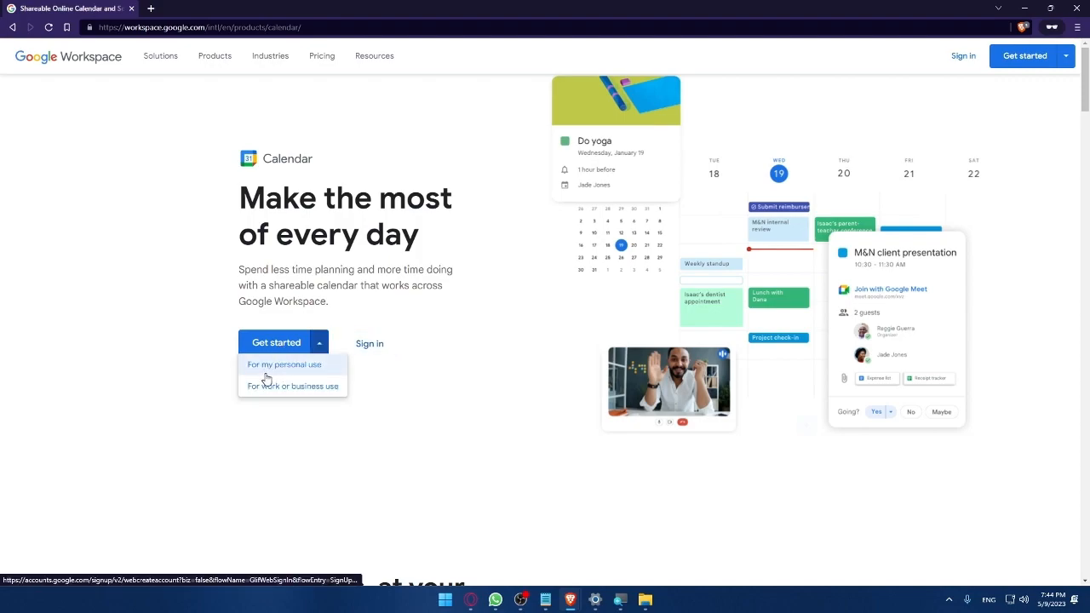
mouse_move(288, 397)
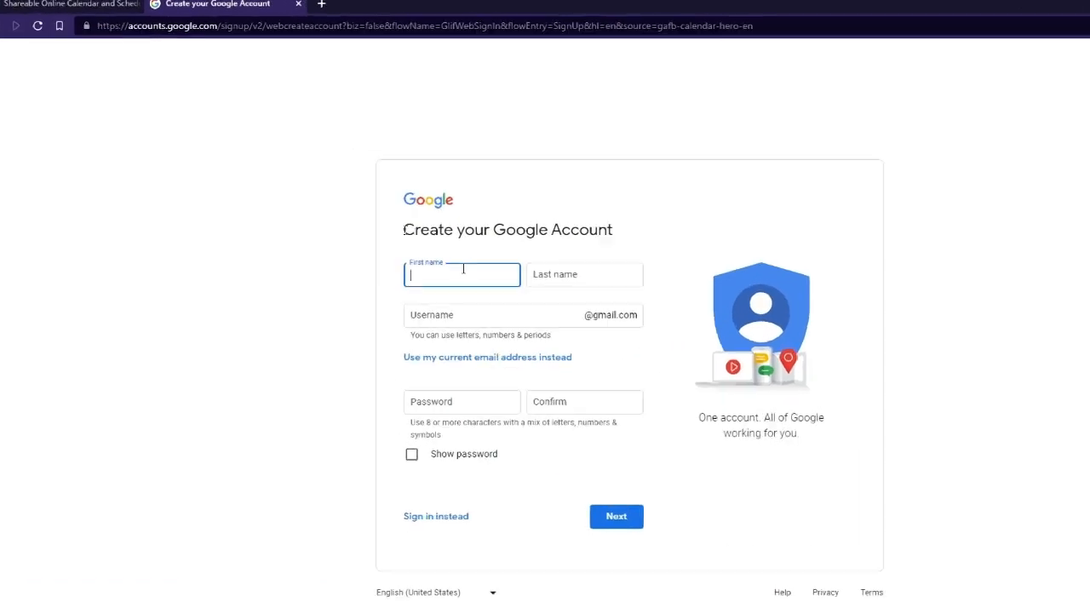
- Enter first name, last name, username and password on the Google sign-up form, showing the password
type("mrbfosd")
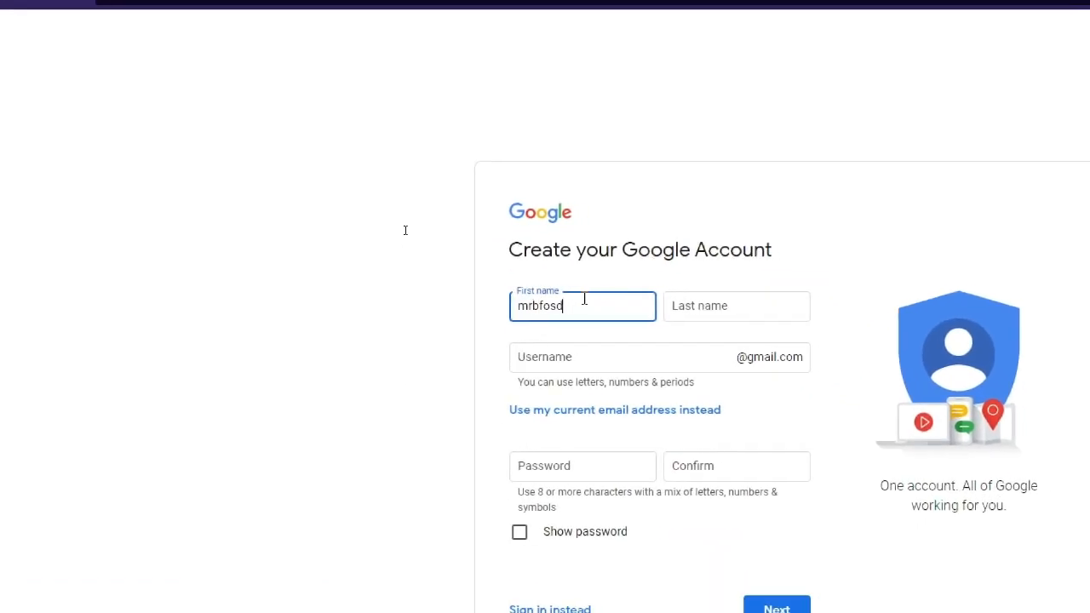
type("gsdgfsdh")
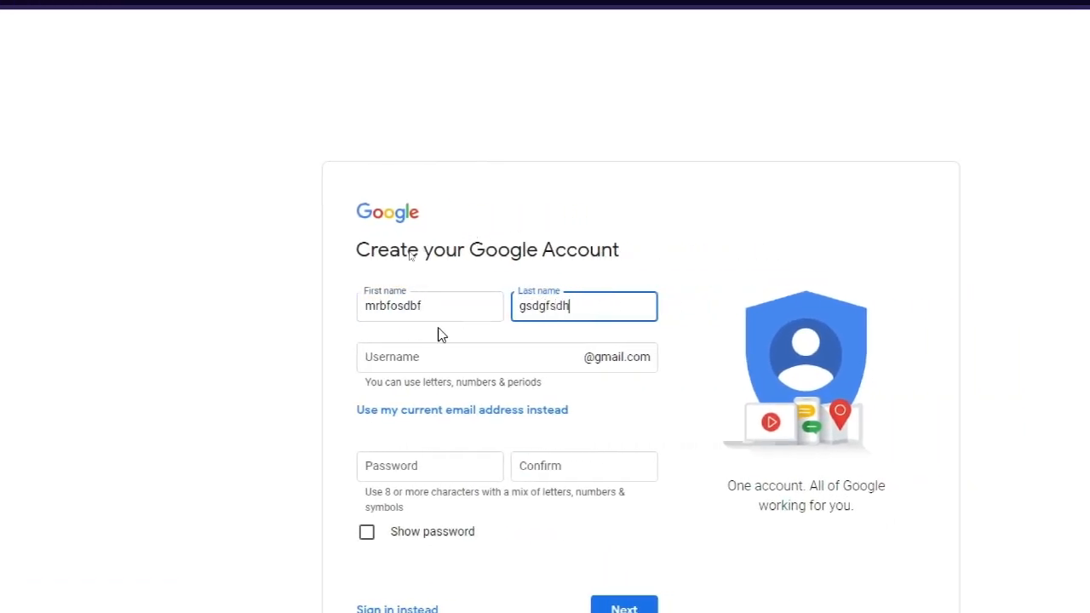
type("gidsfguadogfis")
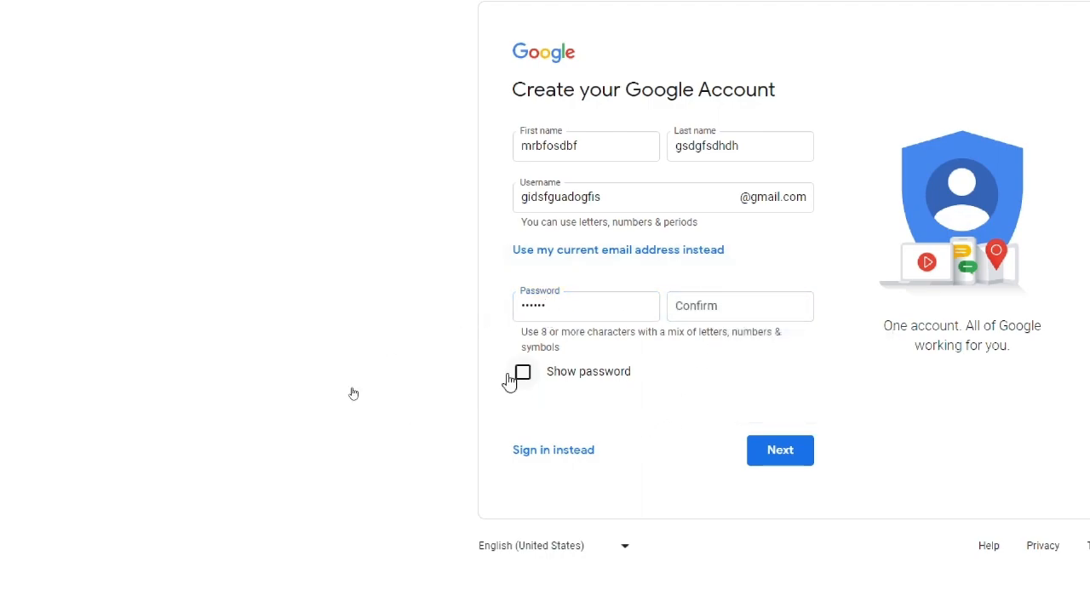
left_click(521, 372)
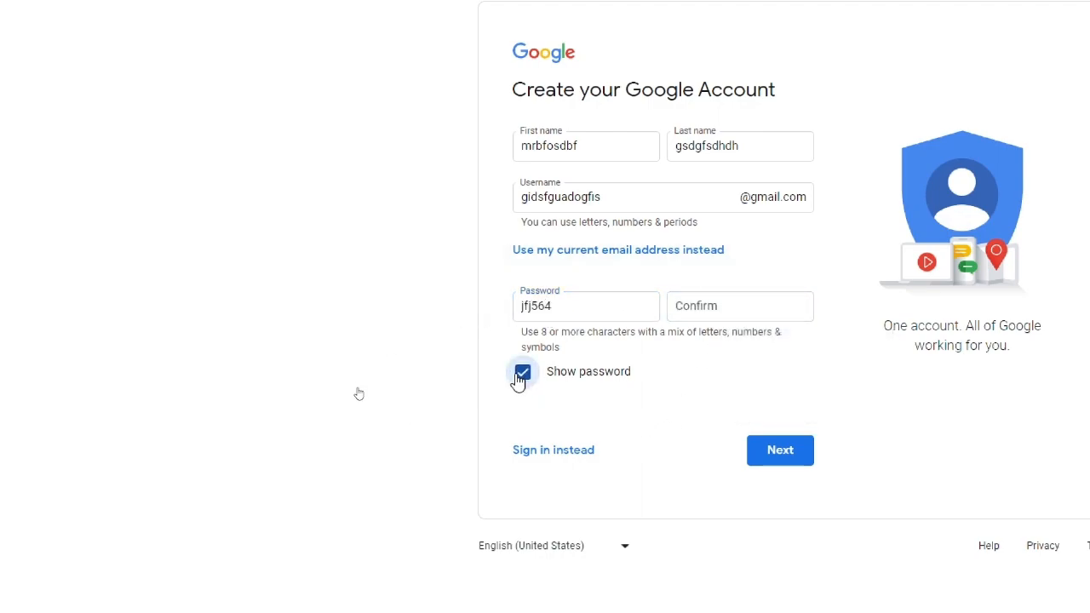
left_click(740, 306)
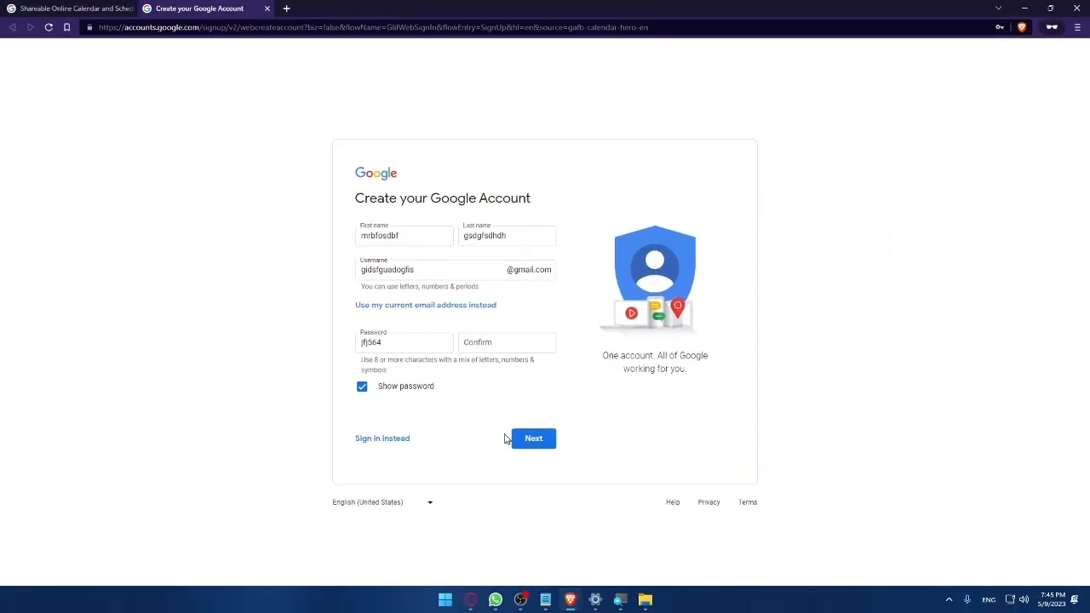
mouse_move(495, 407)
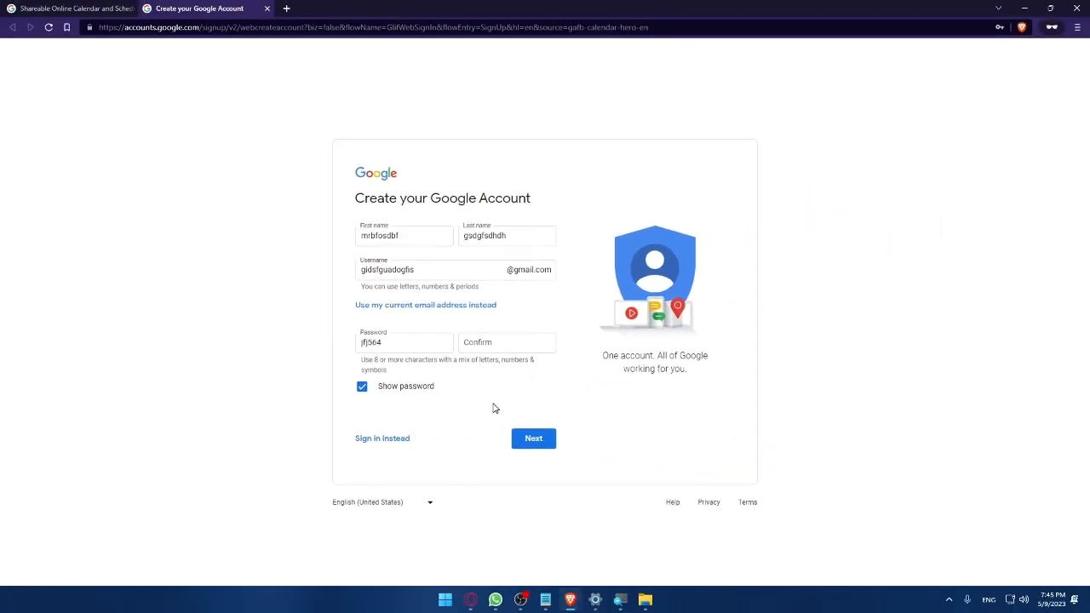
mouse_move(998, 52)
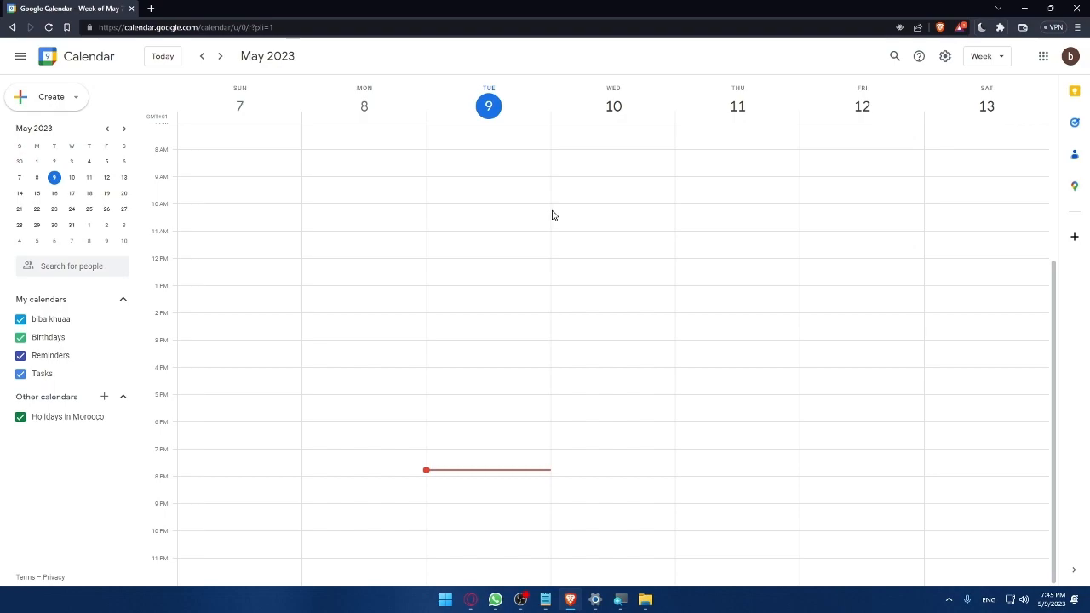
mouse_move(638, 324)
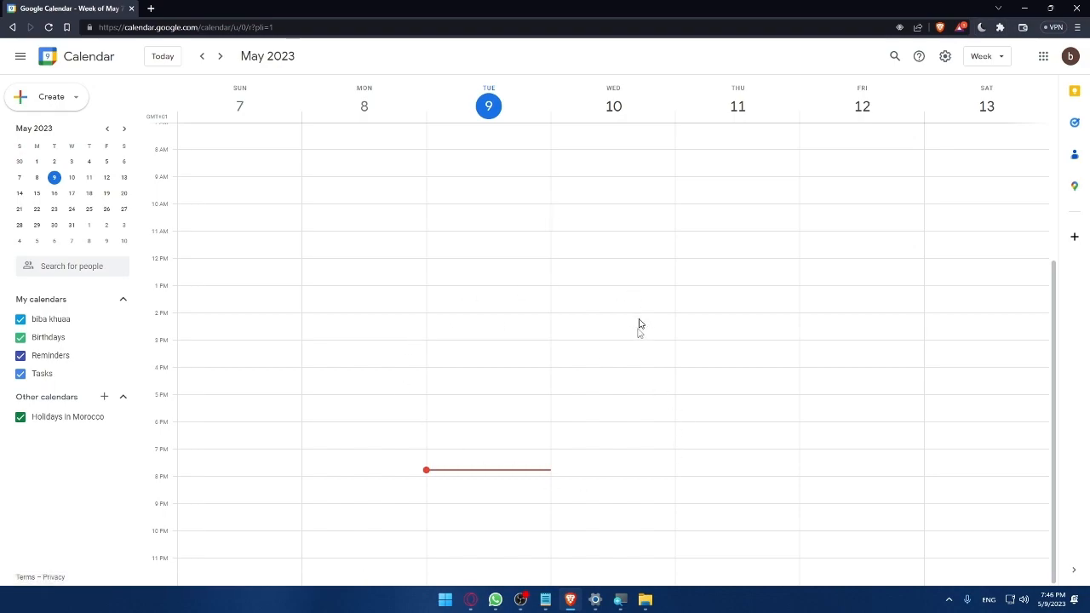
mouse_move(573, 390)
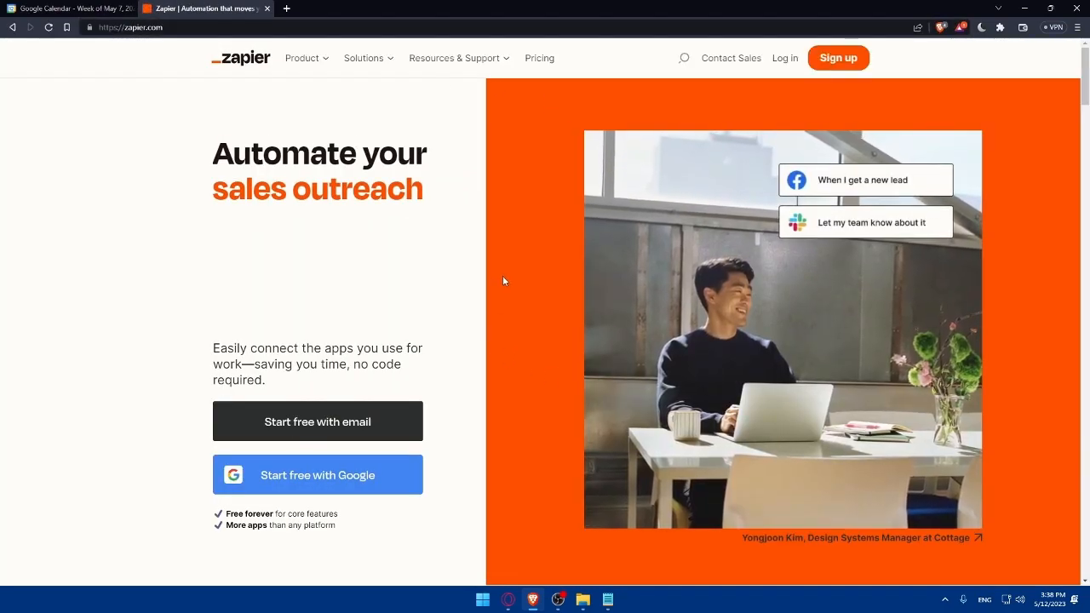
- Choose Sign up with Google on Zapier and pick a Google account to continue
left_click(785, 58)
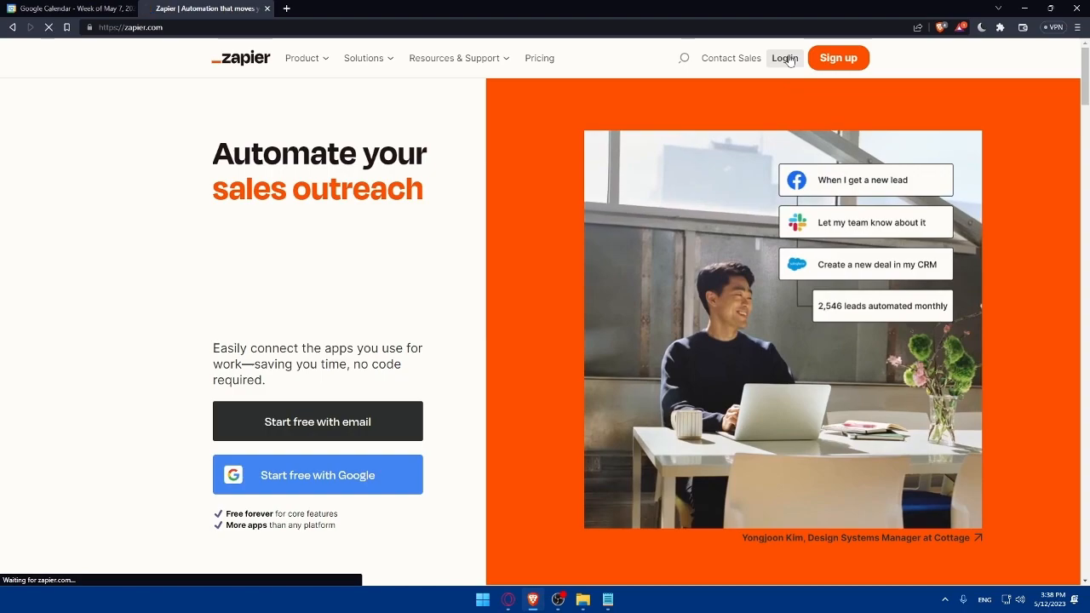
left_click(785, 58)
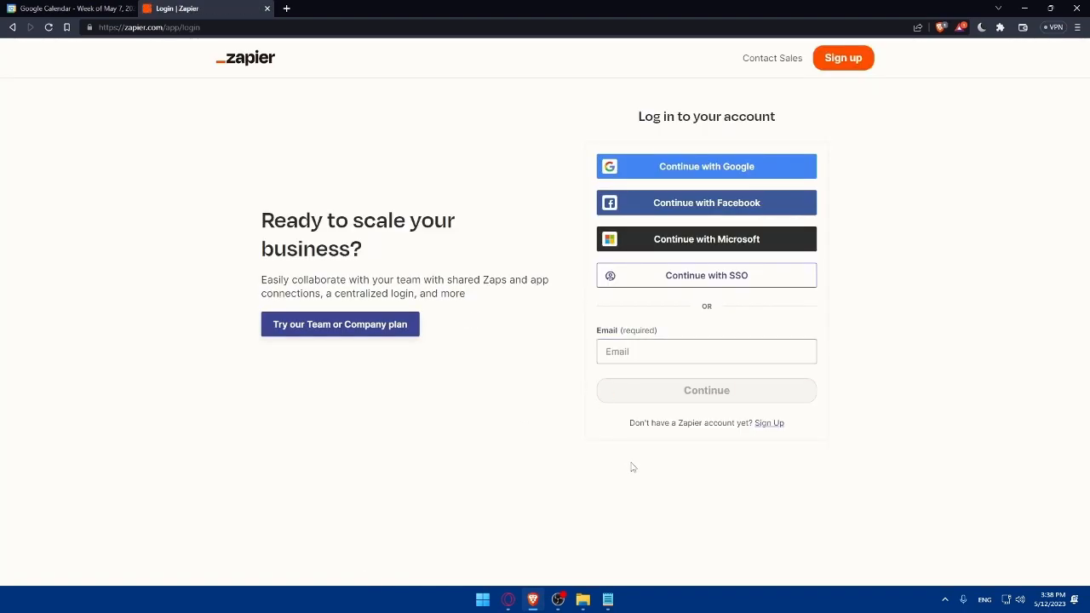
mouse_move(666, 186)
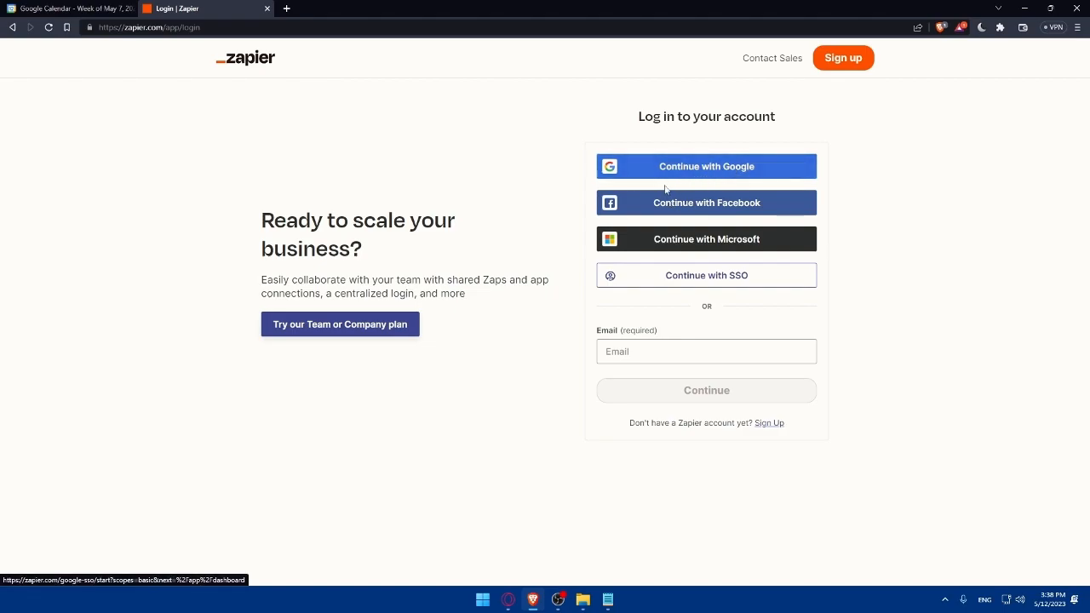
mouse_move(430, 366)
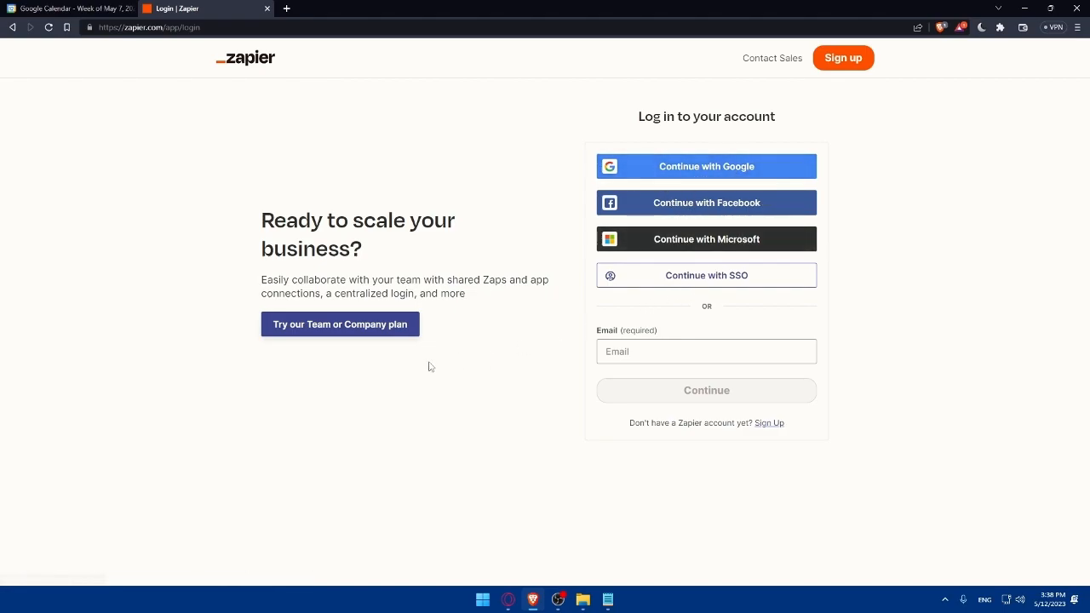
mouse_move(644, 257)
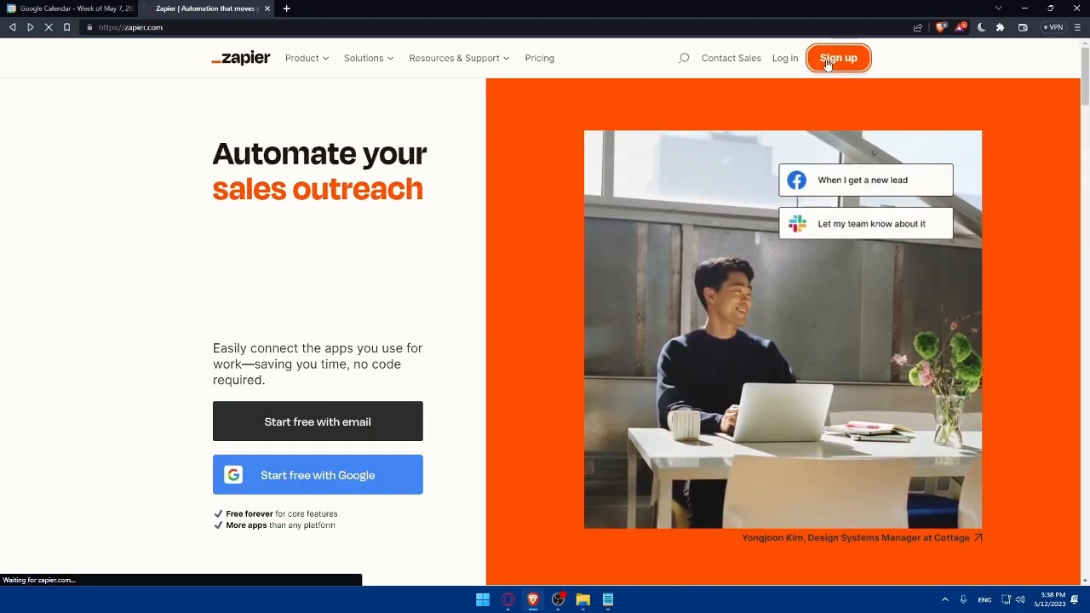
left_click(838, 58)
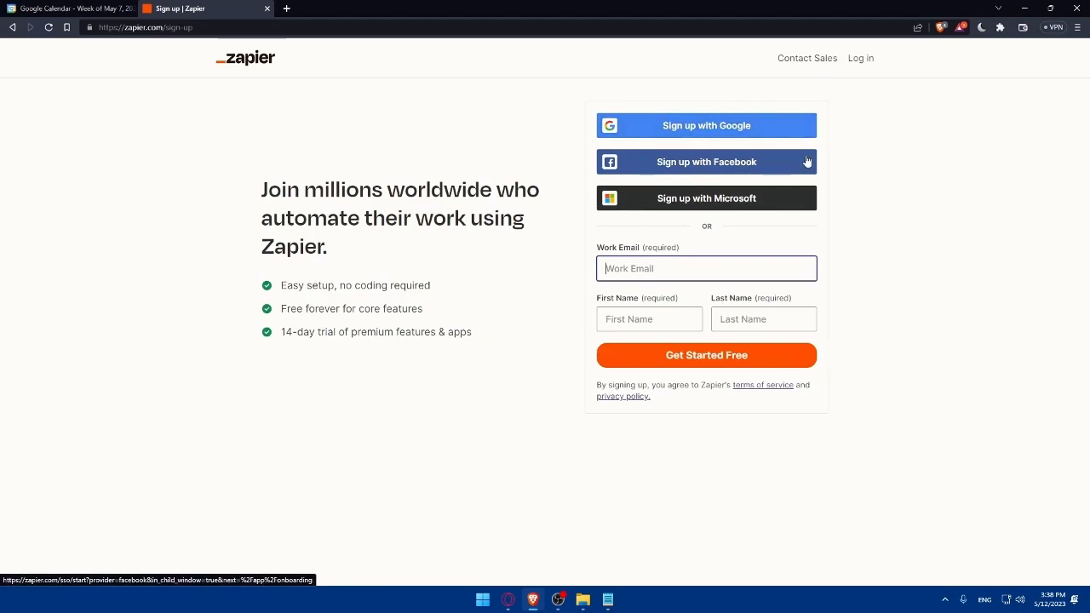
mouse_move(727, 248)
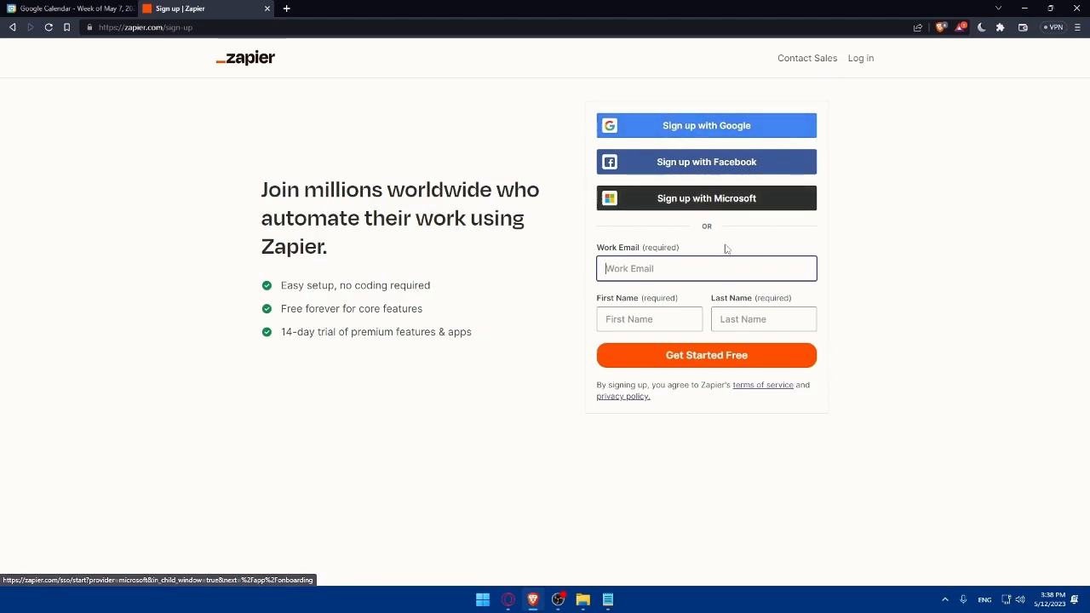
mouse_move(711, 125)
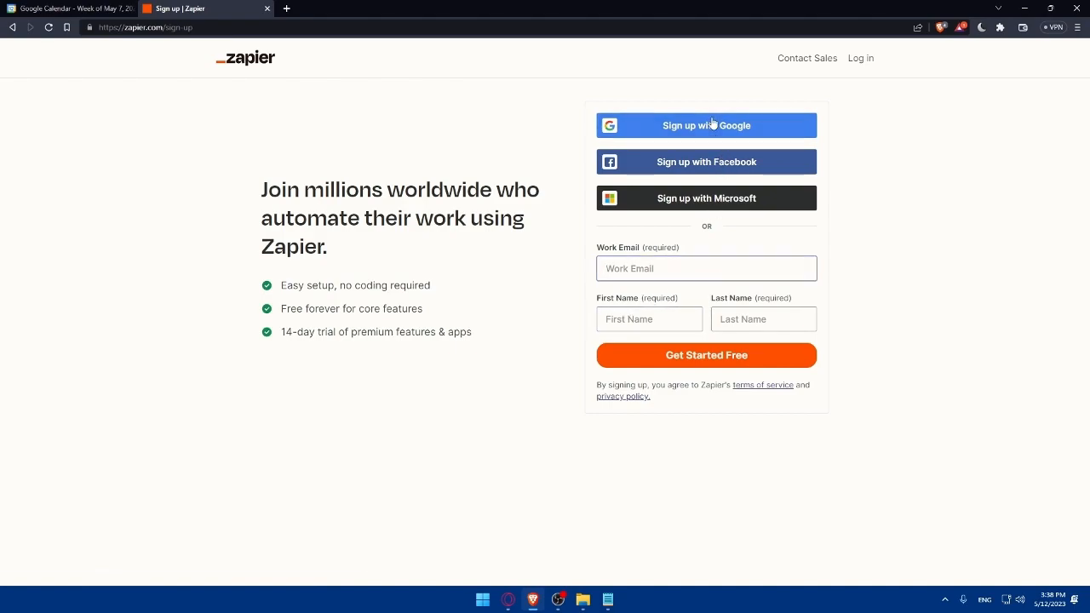
left_click(706, 126)
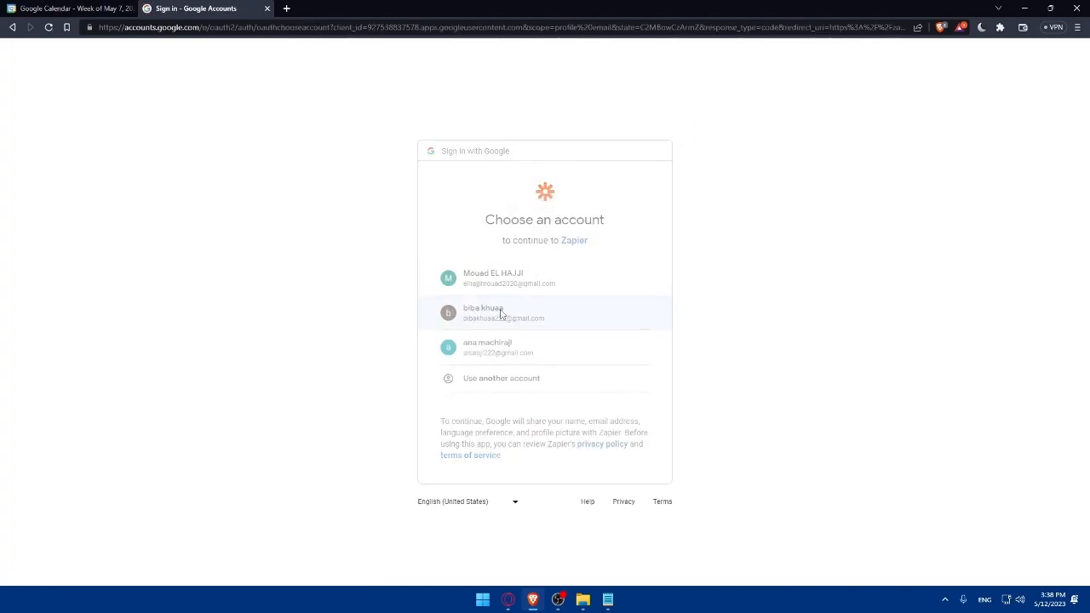
left_click(499, 313)
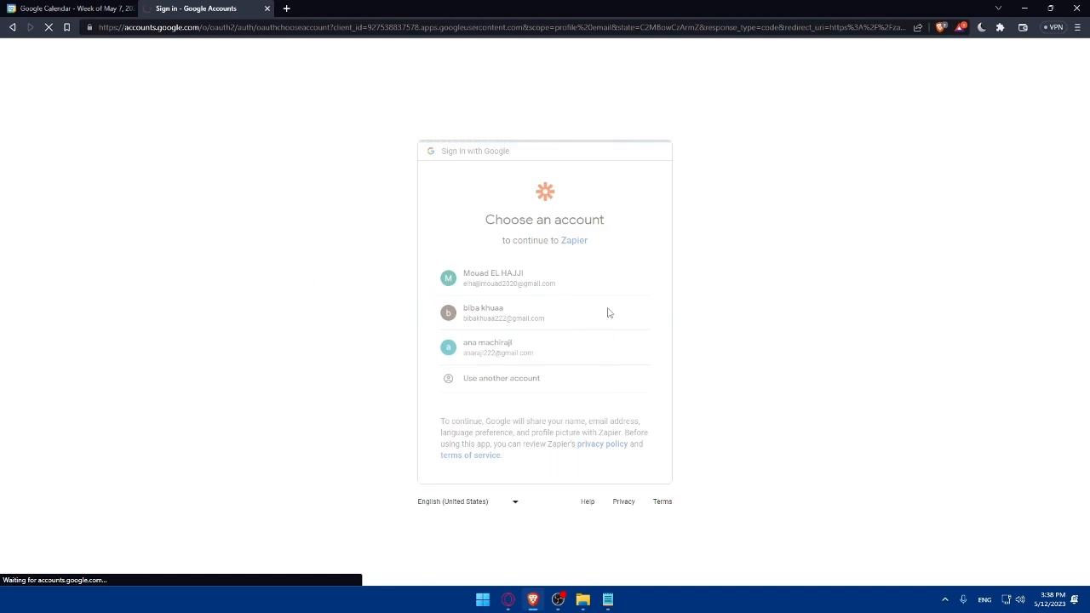
- Answer role Other and company size 1-49, then skip favourite apps
left_click(492, 278)
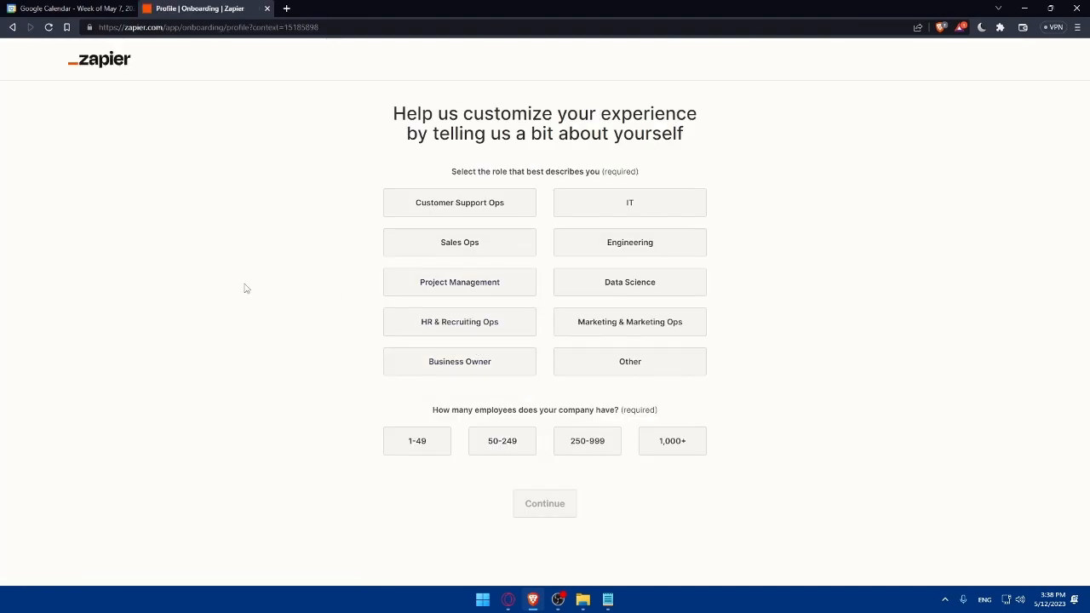
left_click(630, 361)
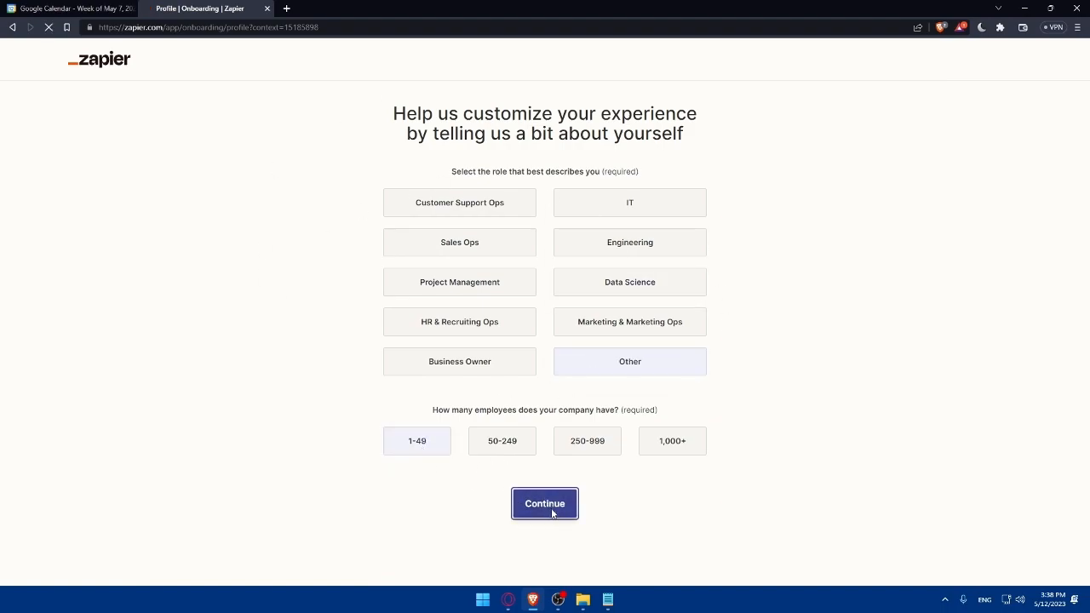
left_click(544, 504)
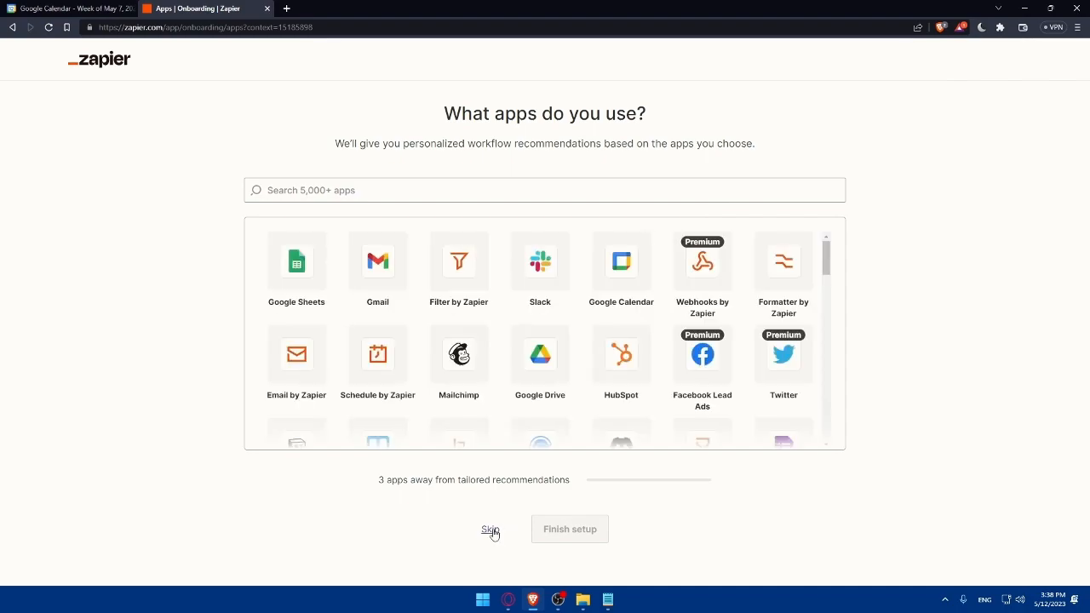
mouse_move(605, 155)
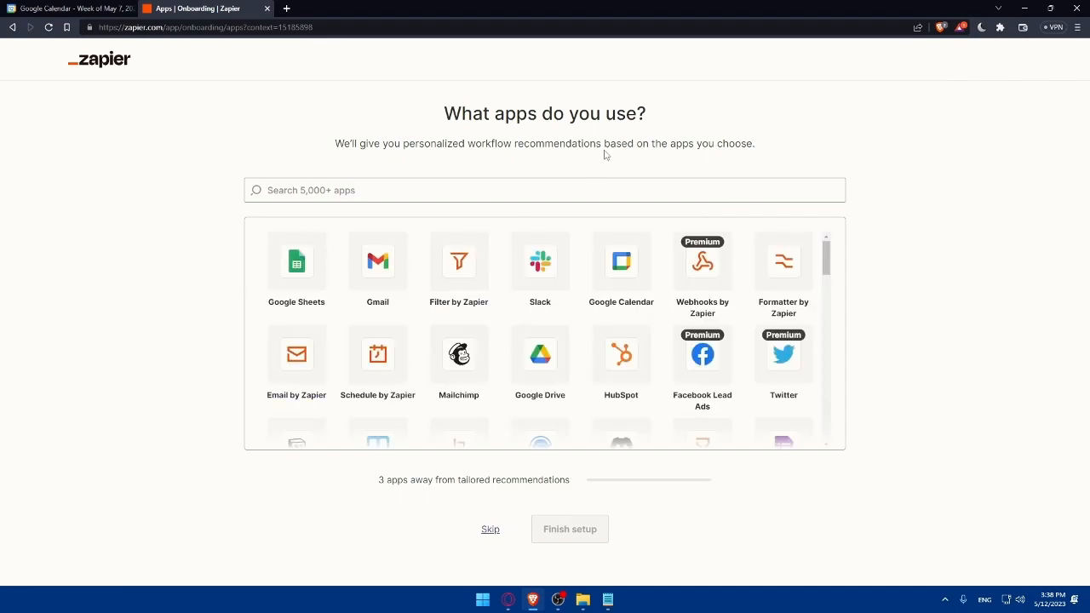
mouse_move(477, 265)
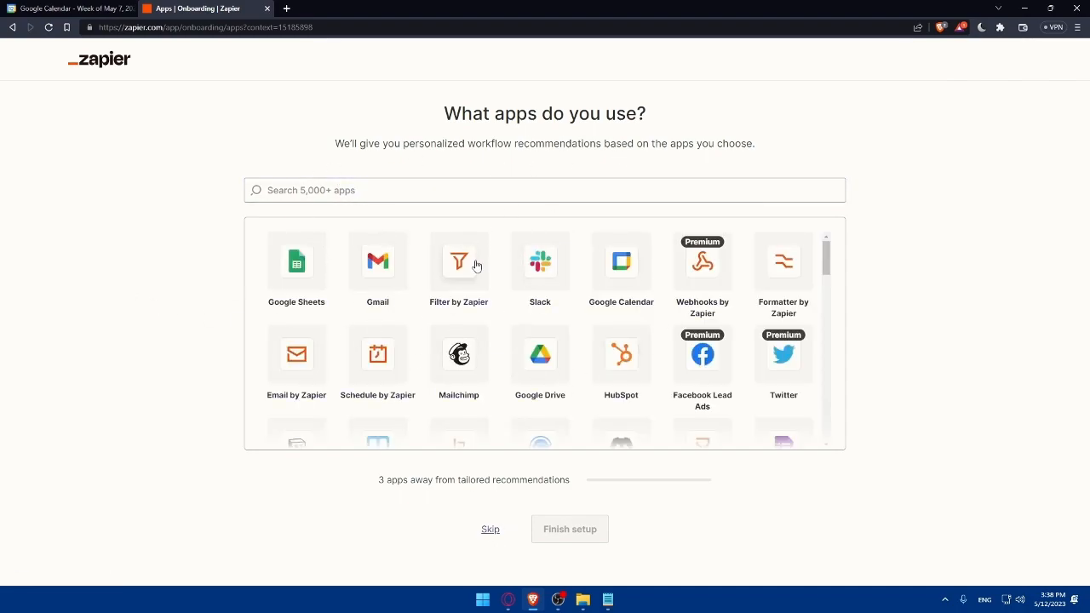
left_click(490, 529)
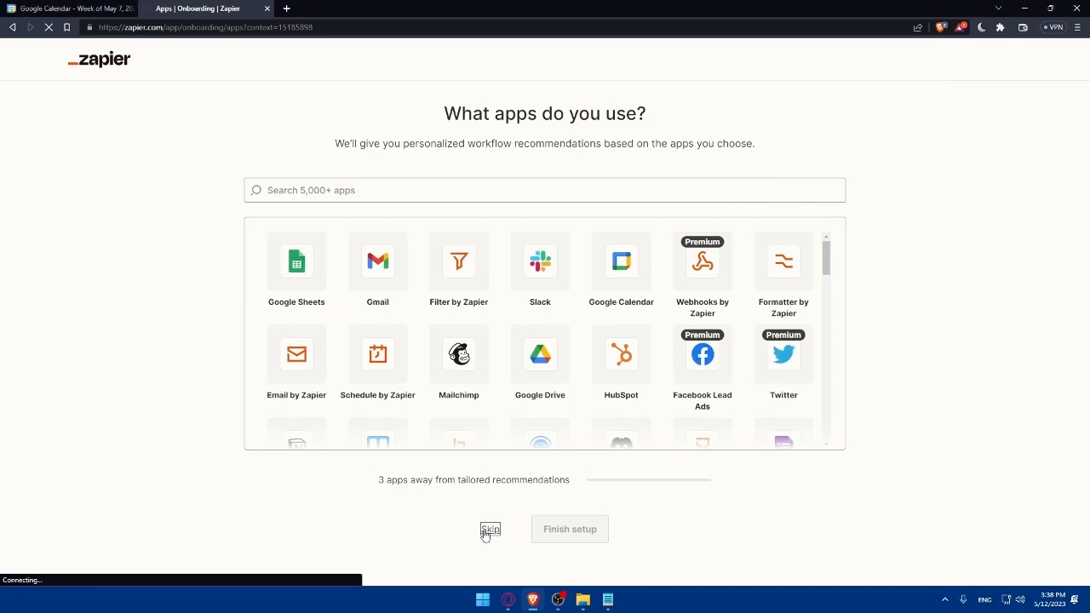
- Choose Google Calendar and Notion as the apps for a new Zap
left_click(490, 529)
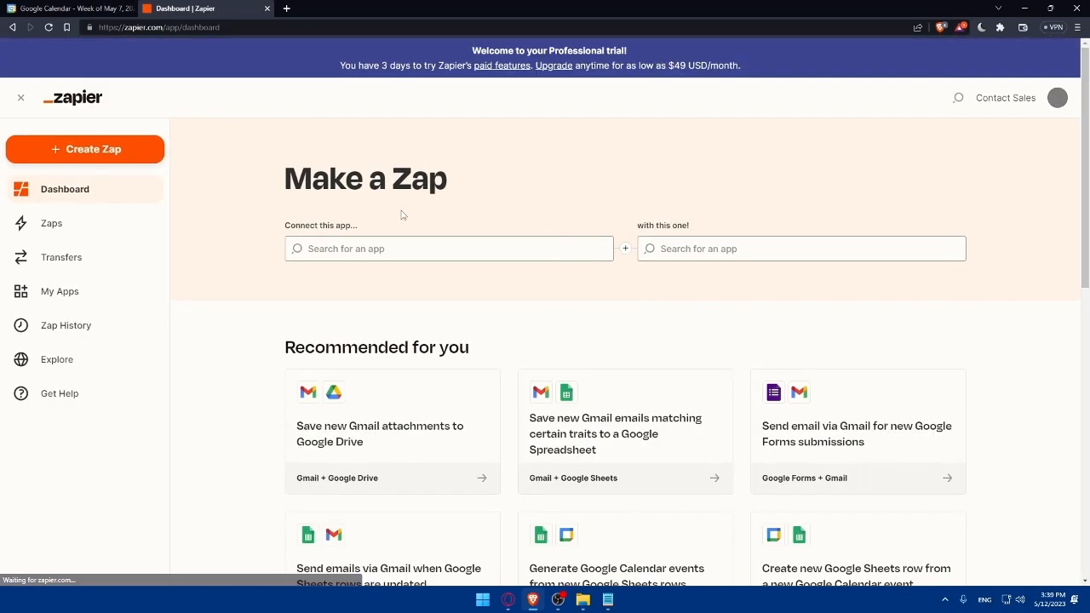
type("google cal")
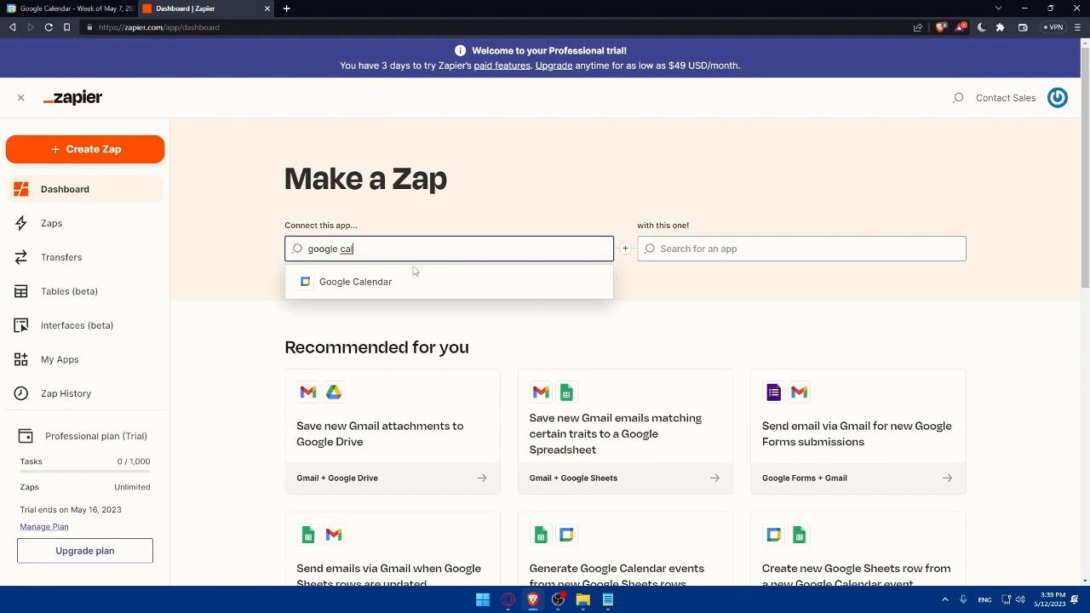
left_click(355, 281)
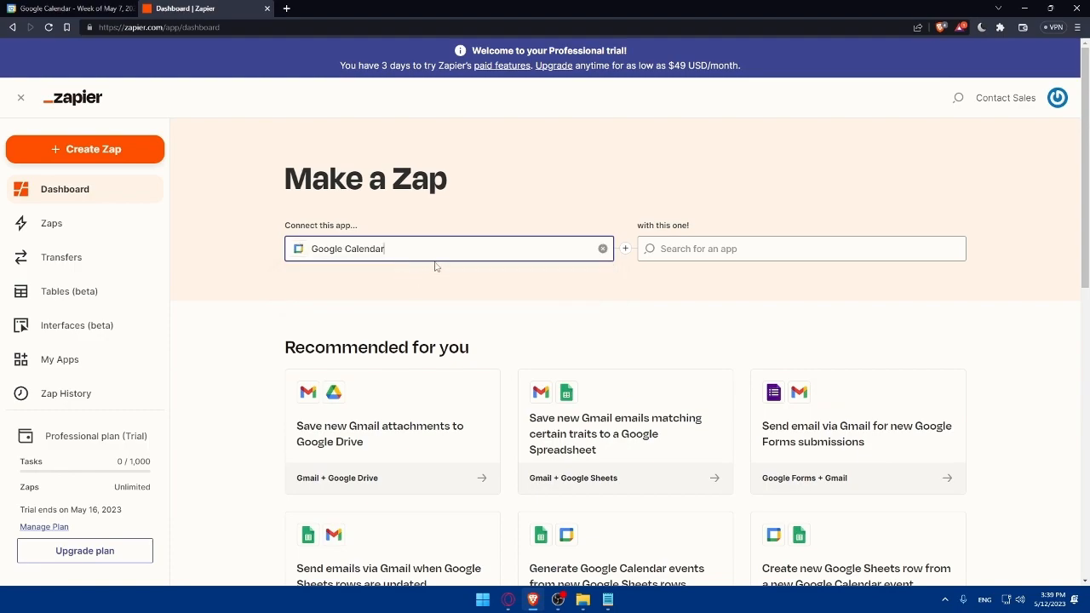
type("not")
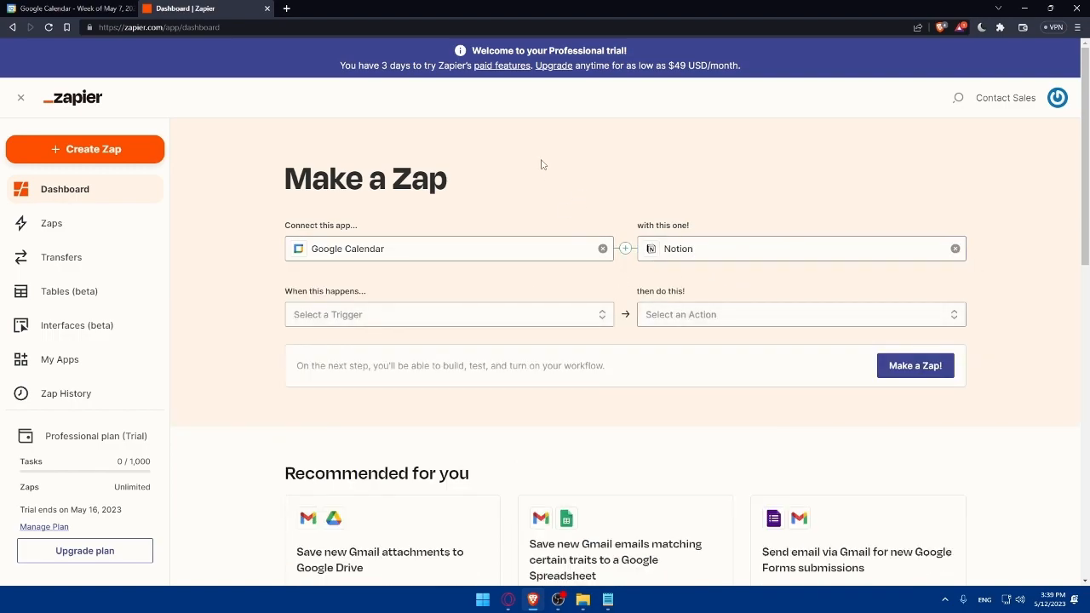
mouse_move(440, 295)
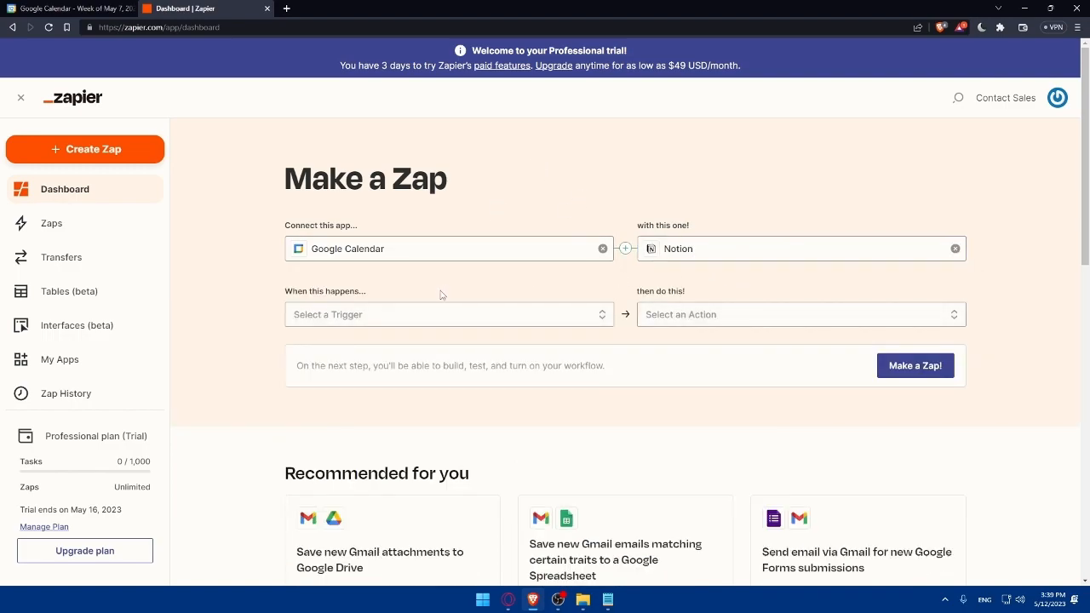
left_click(449, 314)
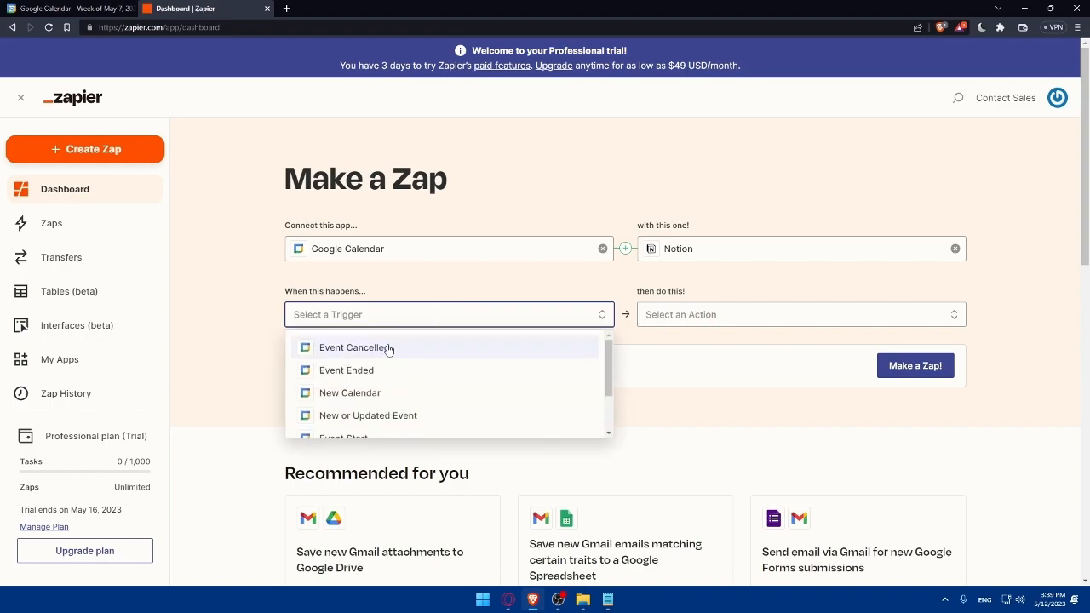
mouse_move(376, 370)
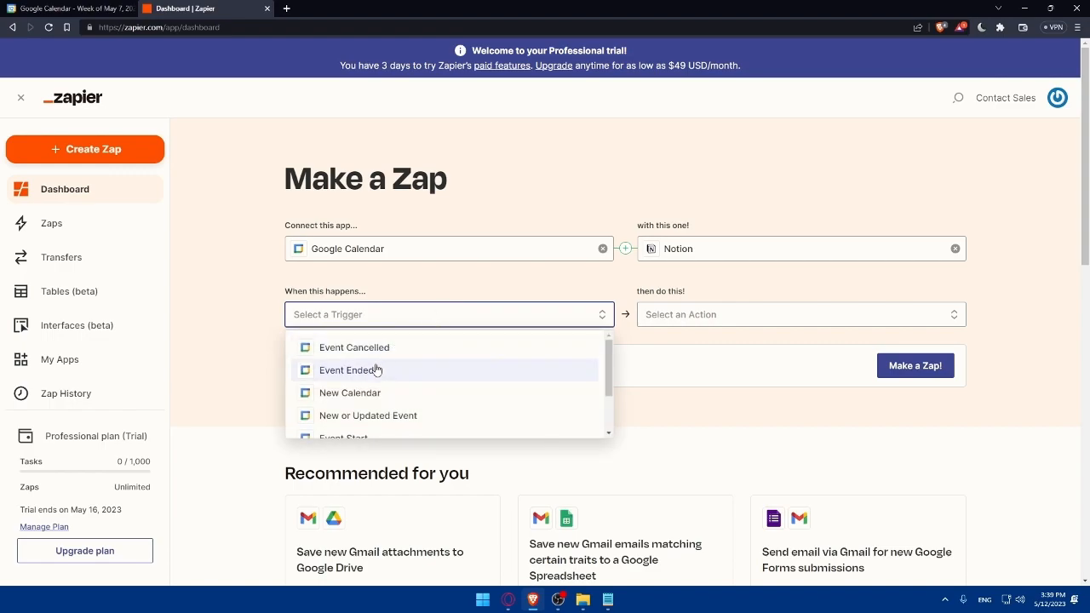
mouse_move(428, 399)
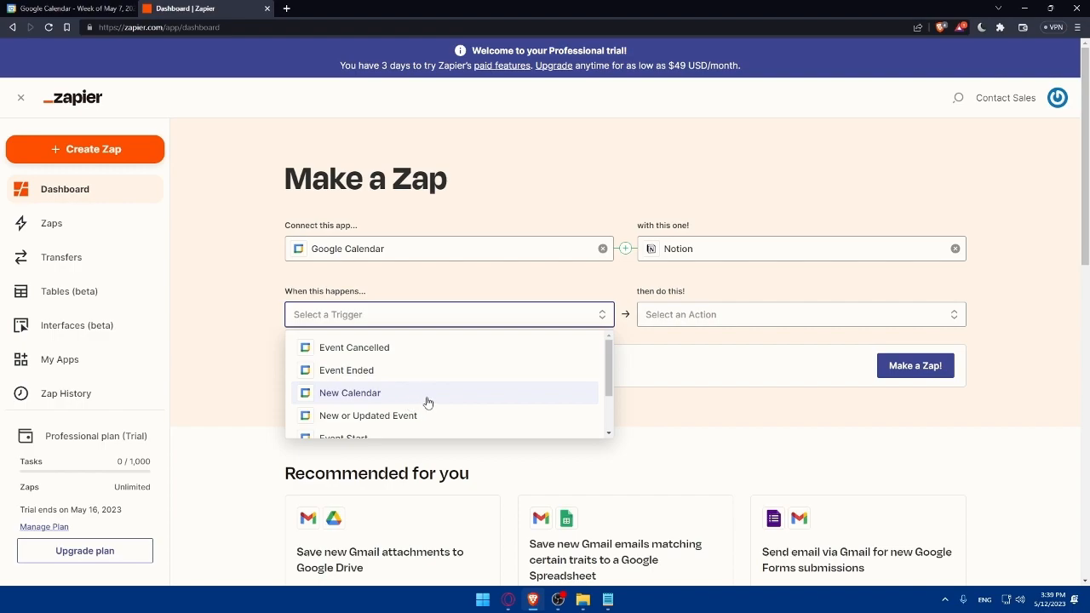
scroll("down", 3)
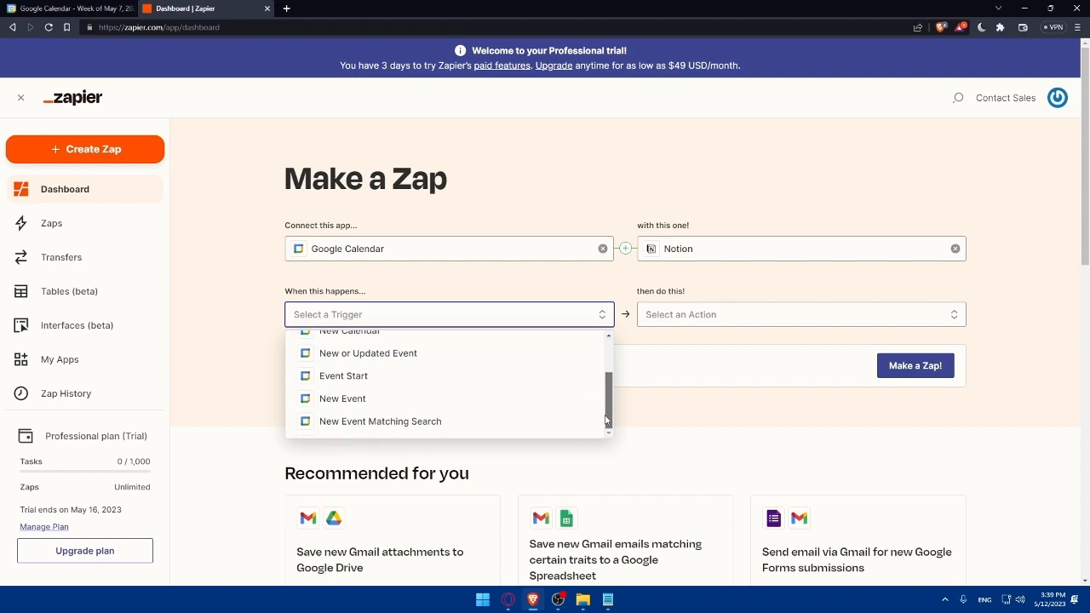
mouse_move(415, 429)
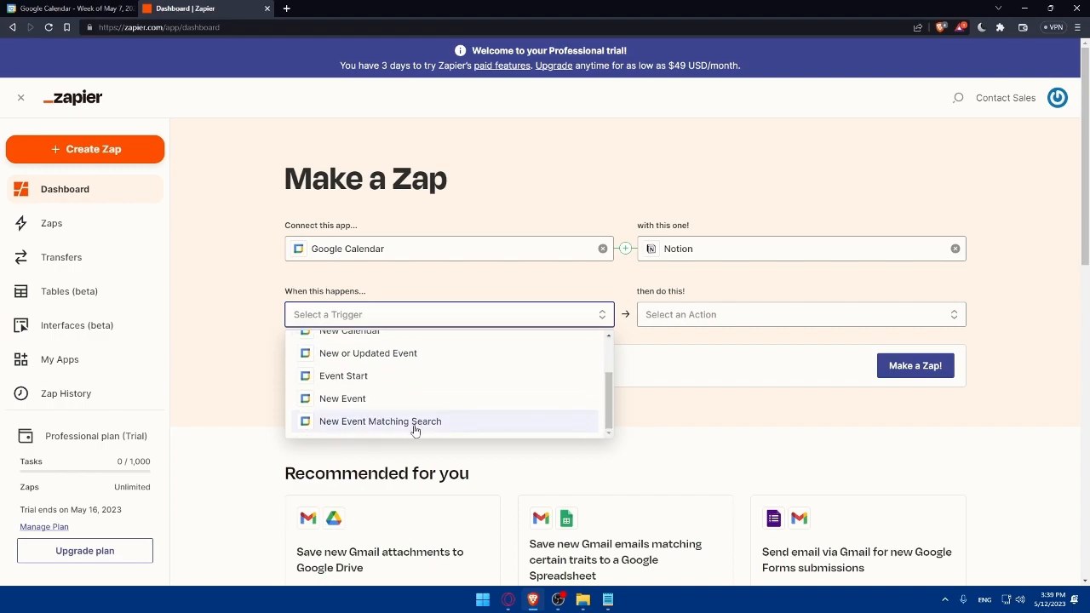
left_click(800, 315)
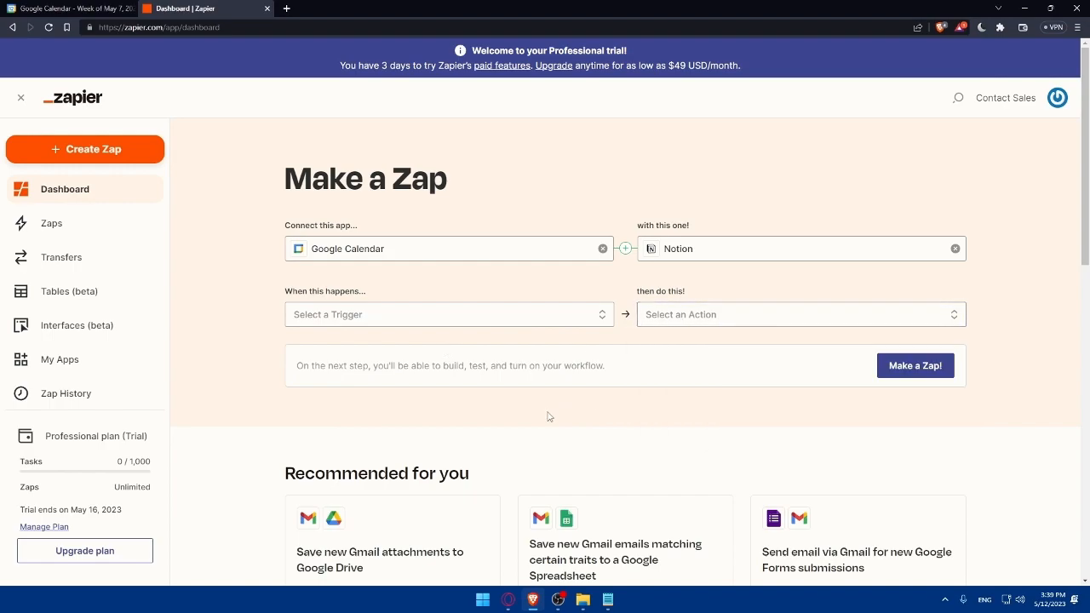
mouse_move(468, 319)
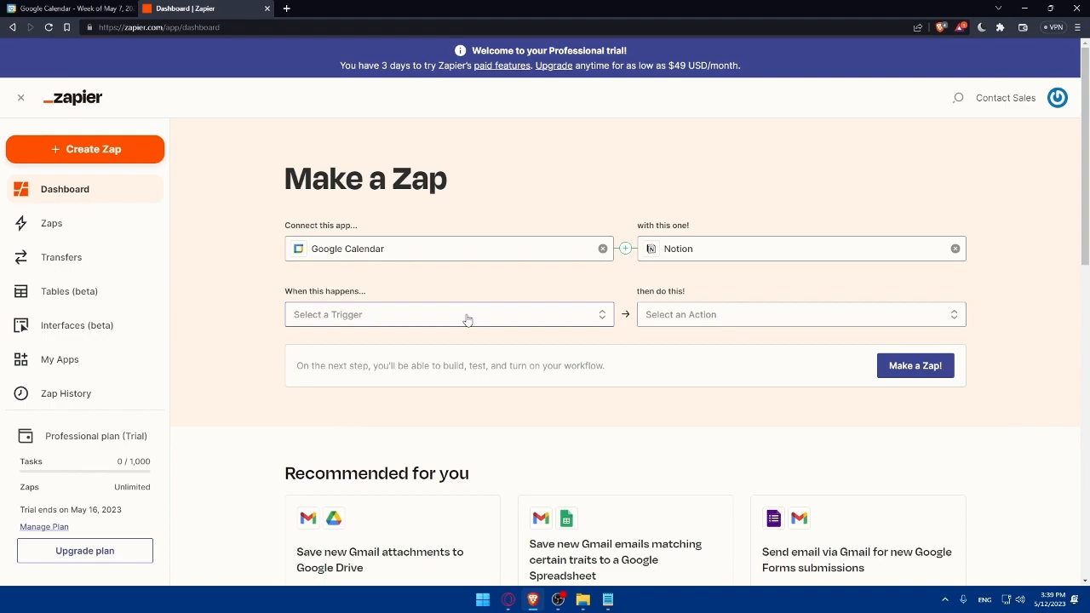
- Change the Zap's first app to Notion and the second to Google Calendar
left_click(449, 248)
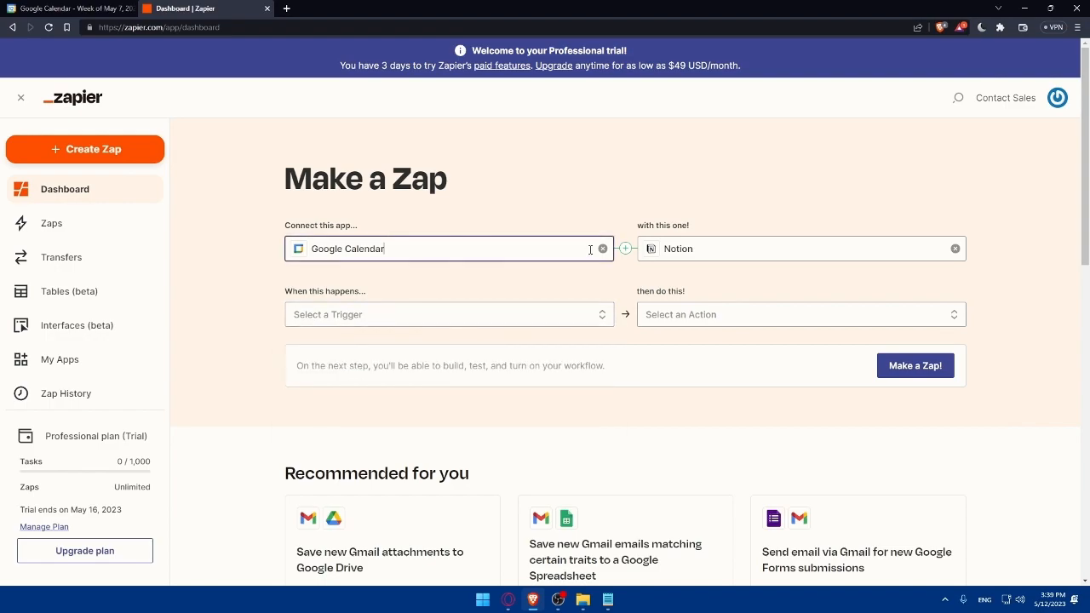
type("n")
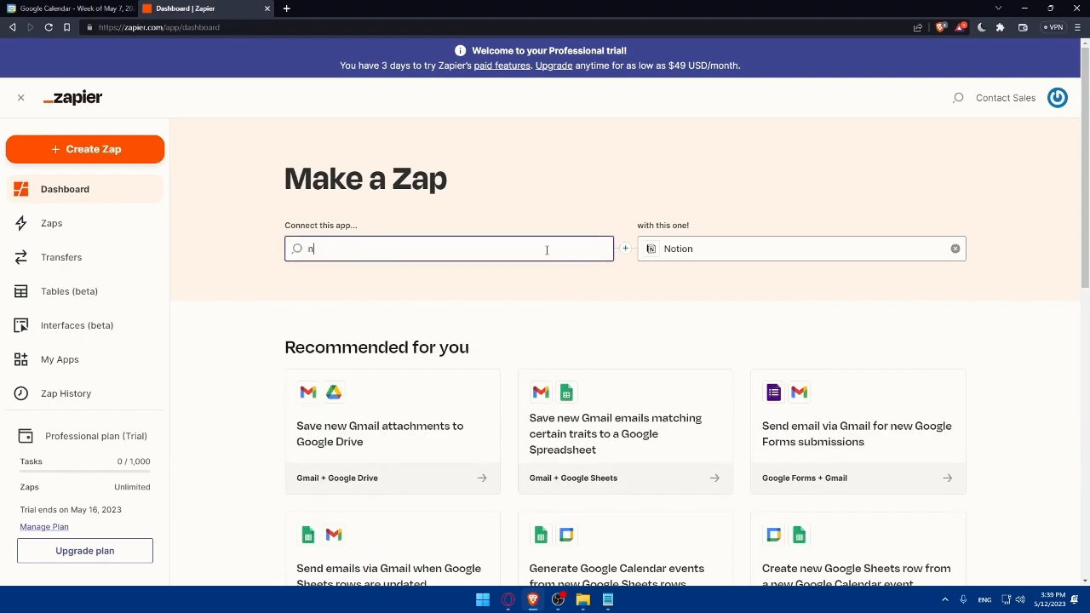
type("otion")
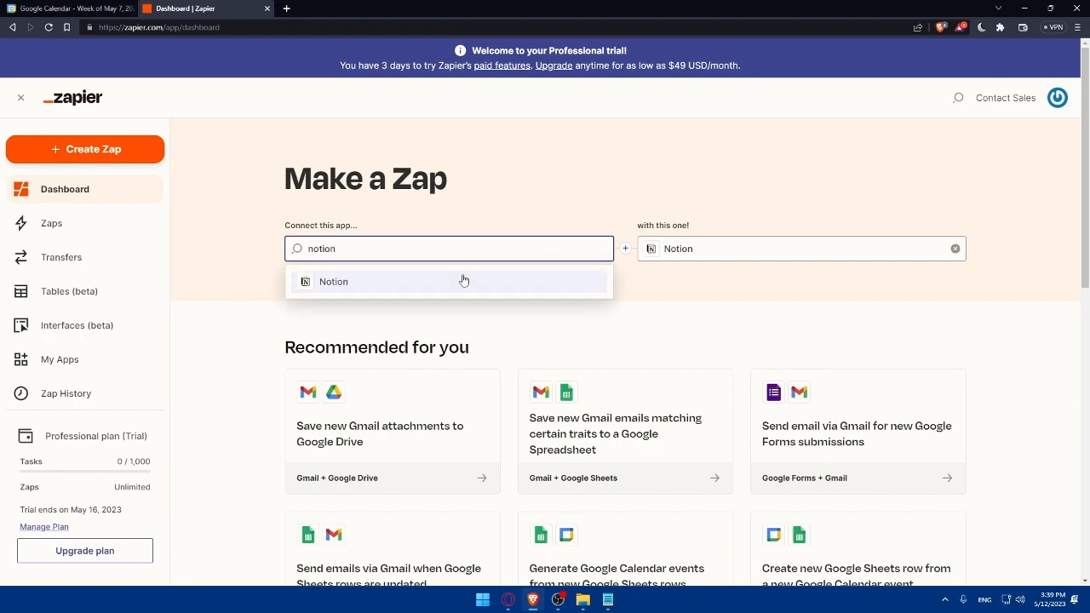
left_click(333, 281)
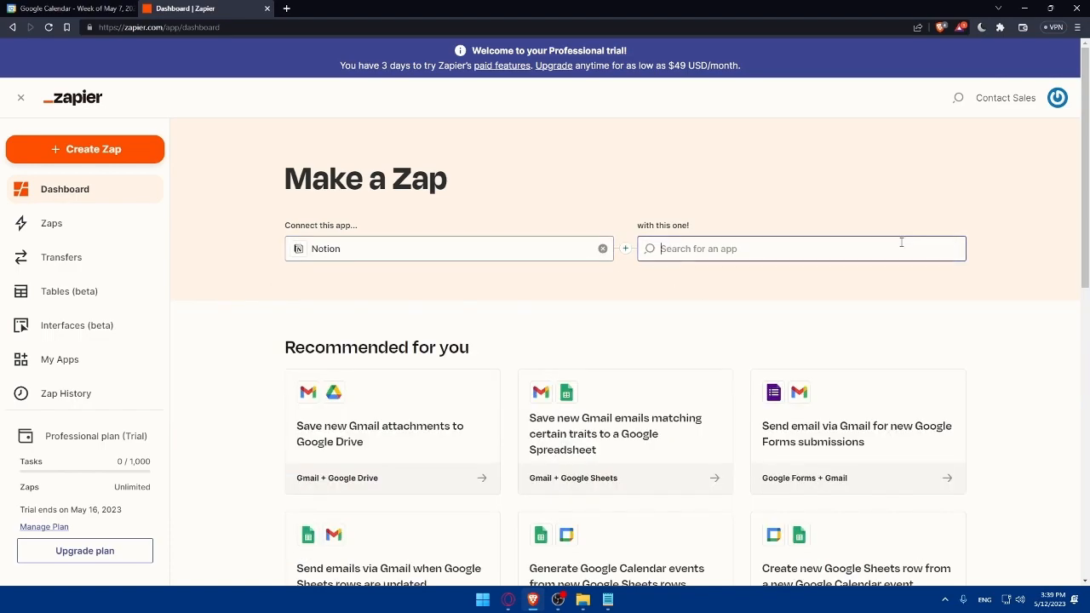
type("calendar")
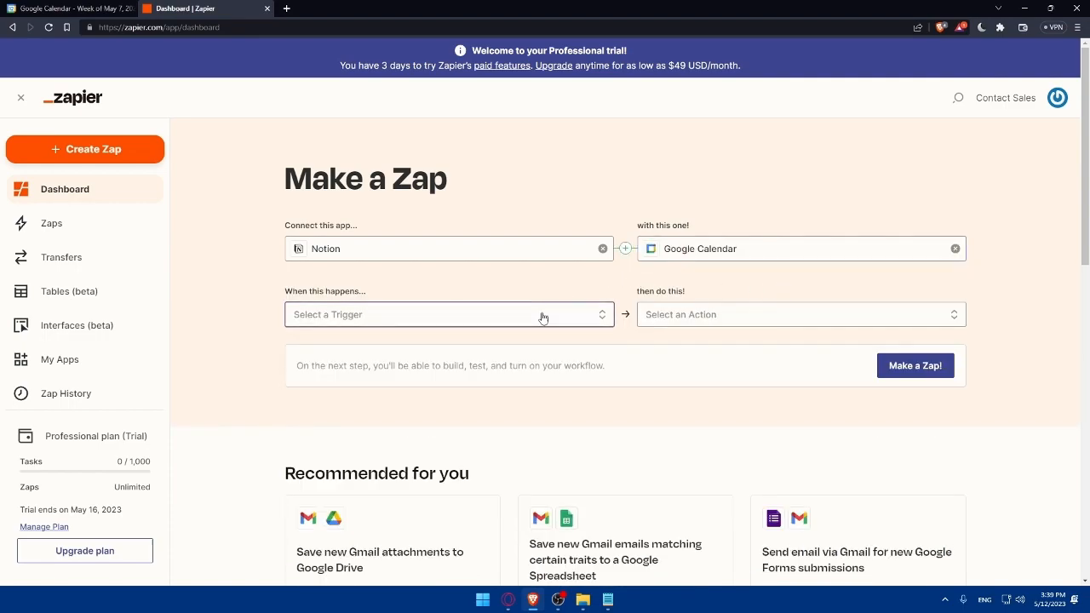
- Set the trigger to New Database Item and the action to Quick Add Event
left_click(449, 314)
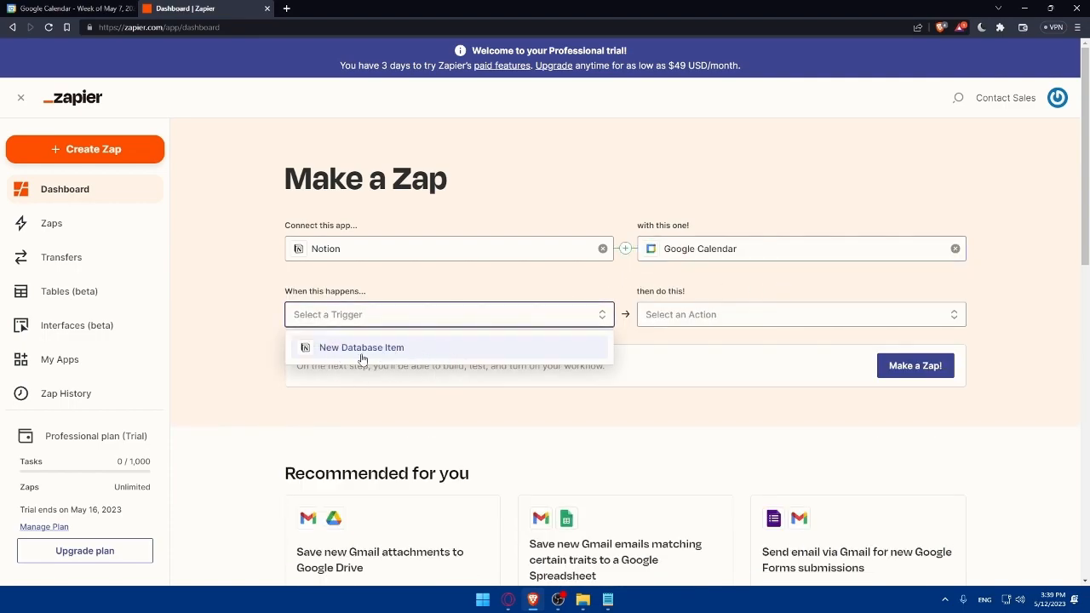
left_click(800, 314)
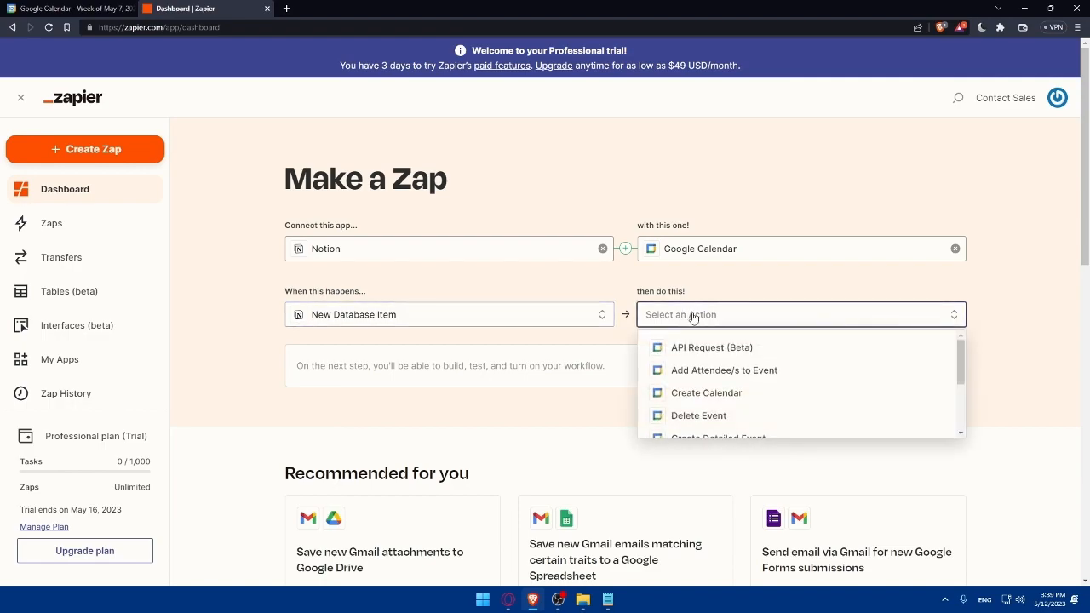
mouse_move(724, 370)
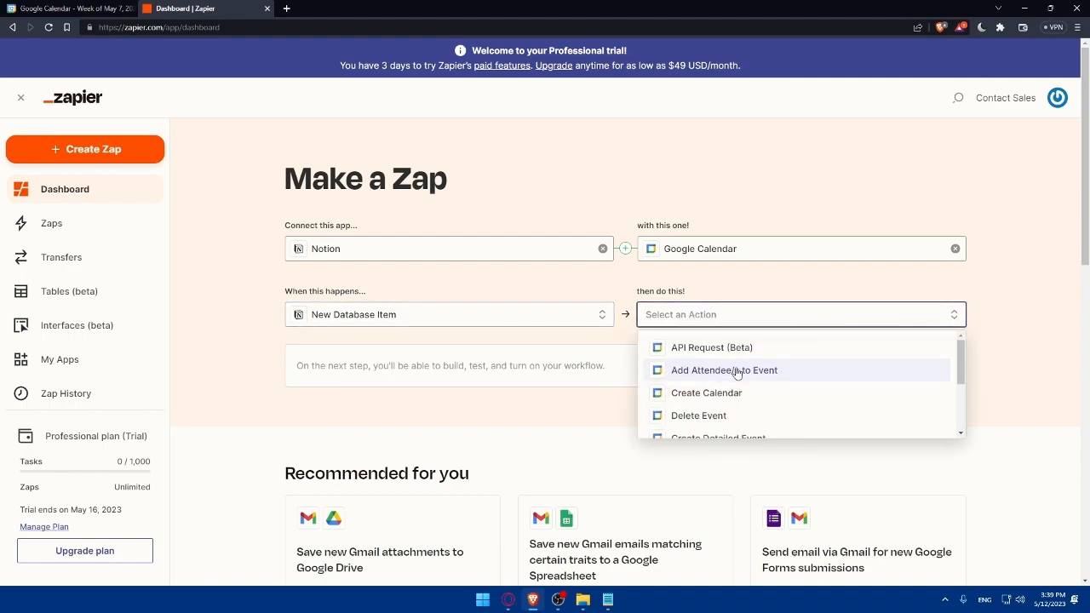
scroll("down", 3)
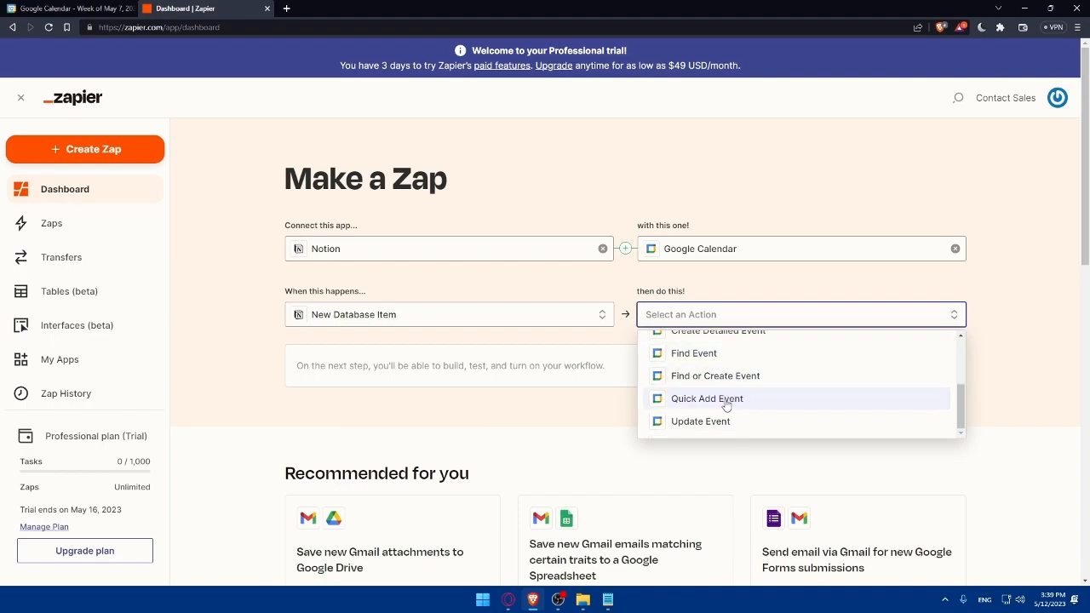
left_click(707, 398)
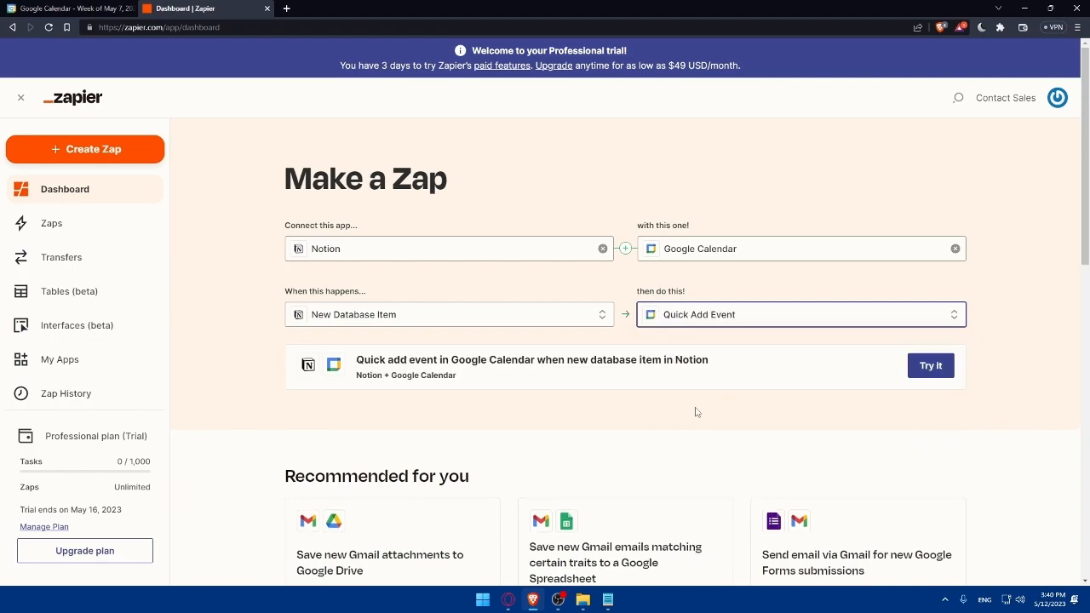
- Create the Notion–Google Calendar Zap via Try it and delete the stray empty Action step
left_click(931, 365)
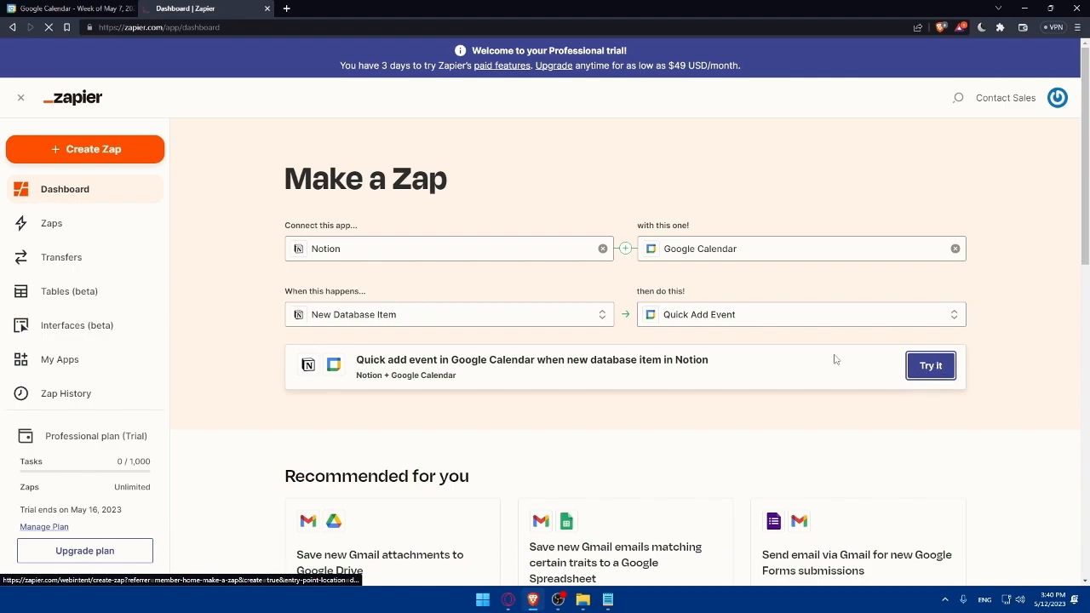
left_click(931, 365)
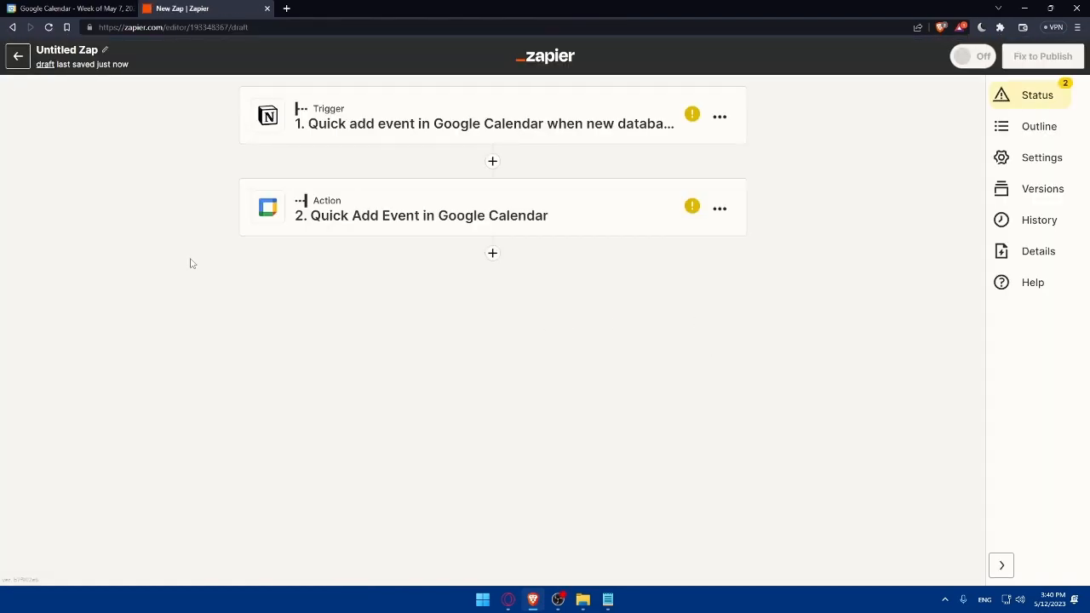
mouse_move(493, 162)
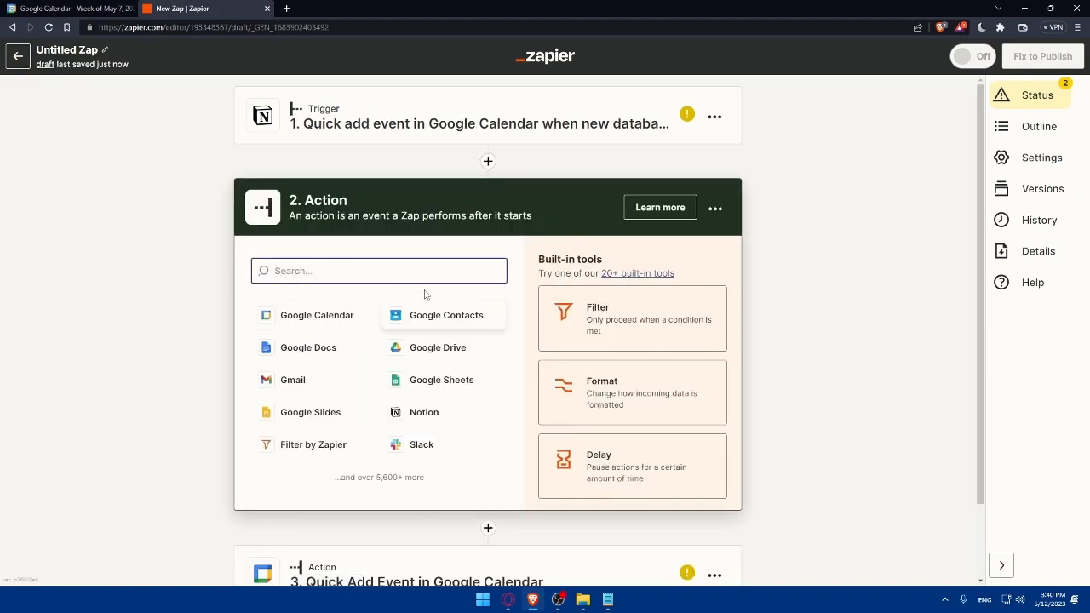
left_click(715, 207)
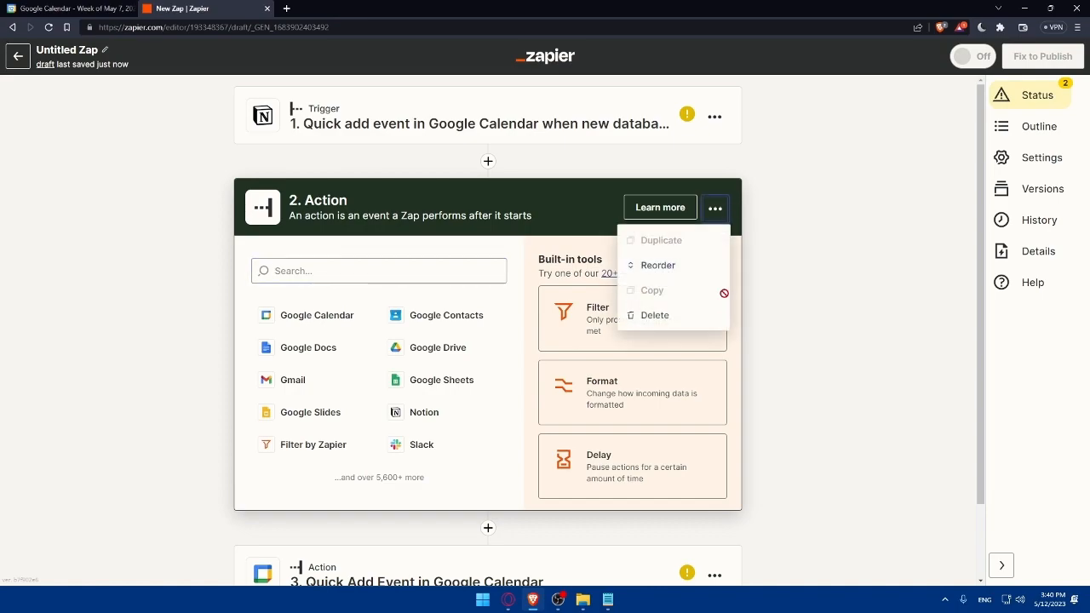
left_click(656, 315)
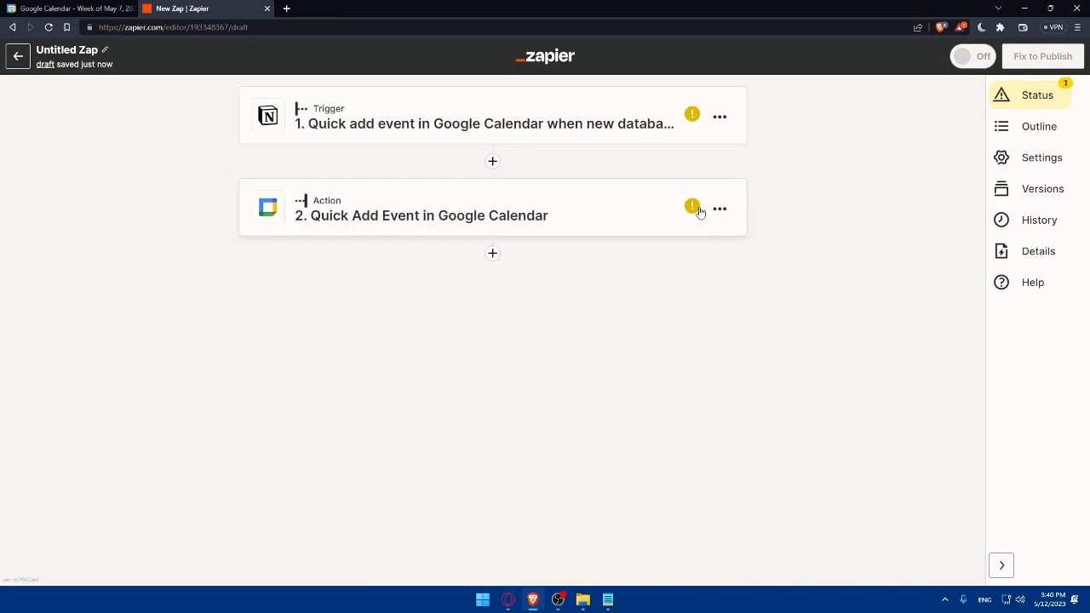
- Expand the Notion trigger step and start signing in to a Notion account
left_click(488, 124)
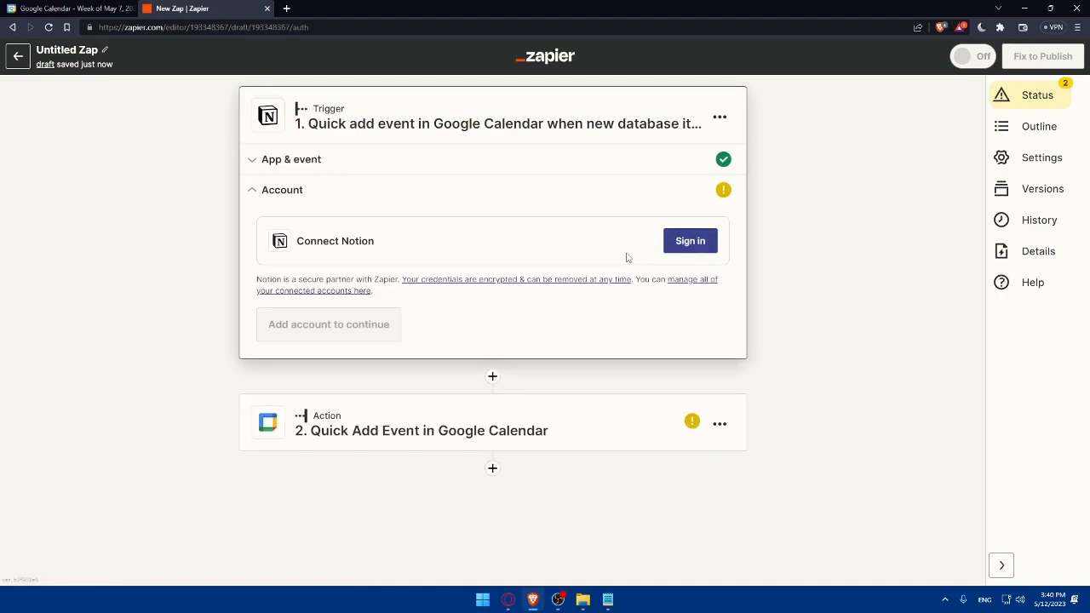
left_click(690, 240)
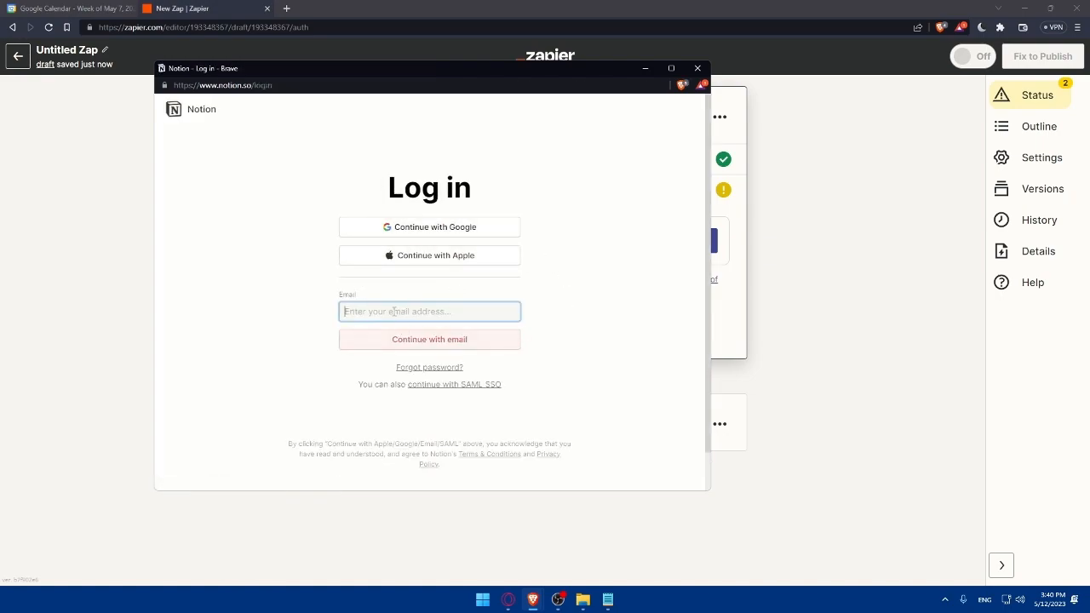
mouse_move(489, 279)
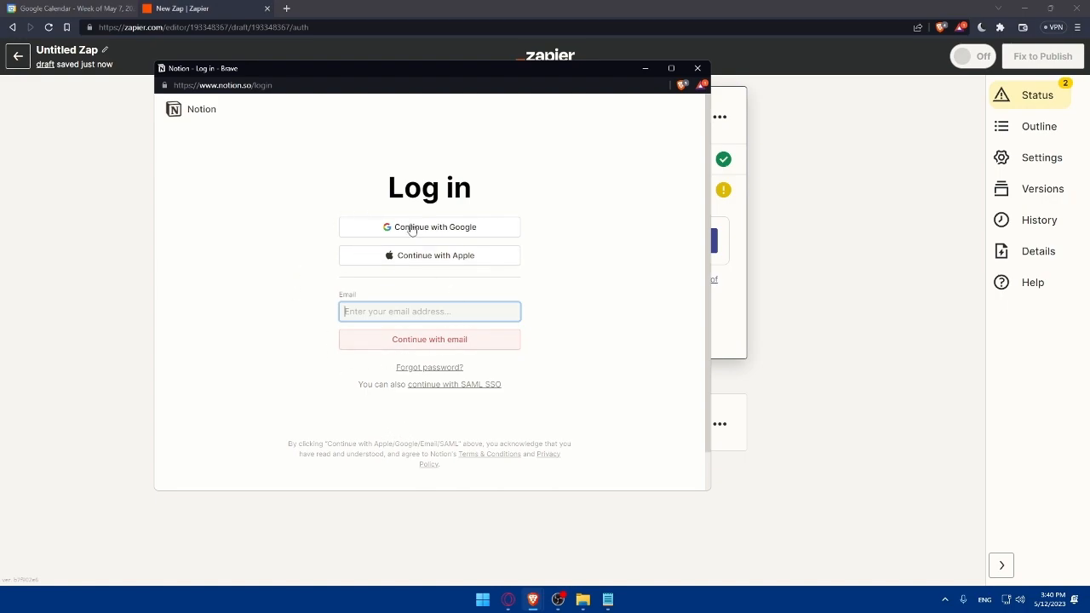
mouse_move(429, 241)
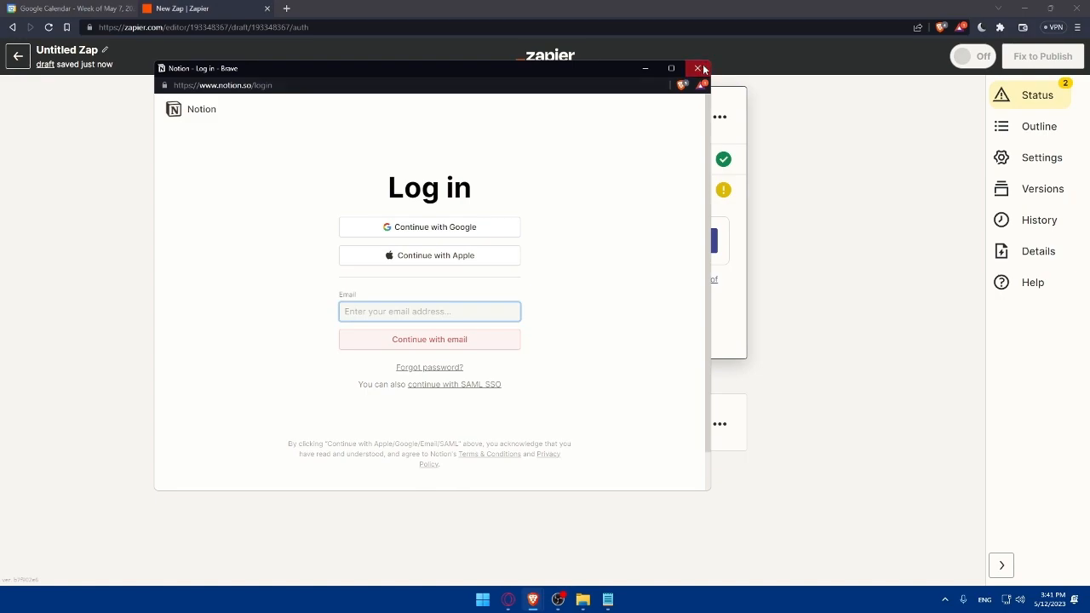
- Close the Notion login window and start signing in to Google Calendar for Quick Add Event
left_click(698, 68)
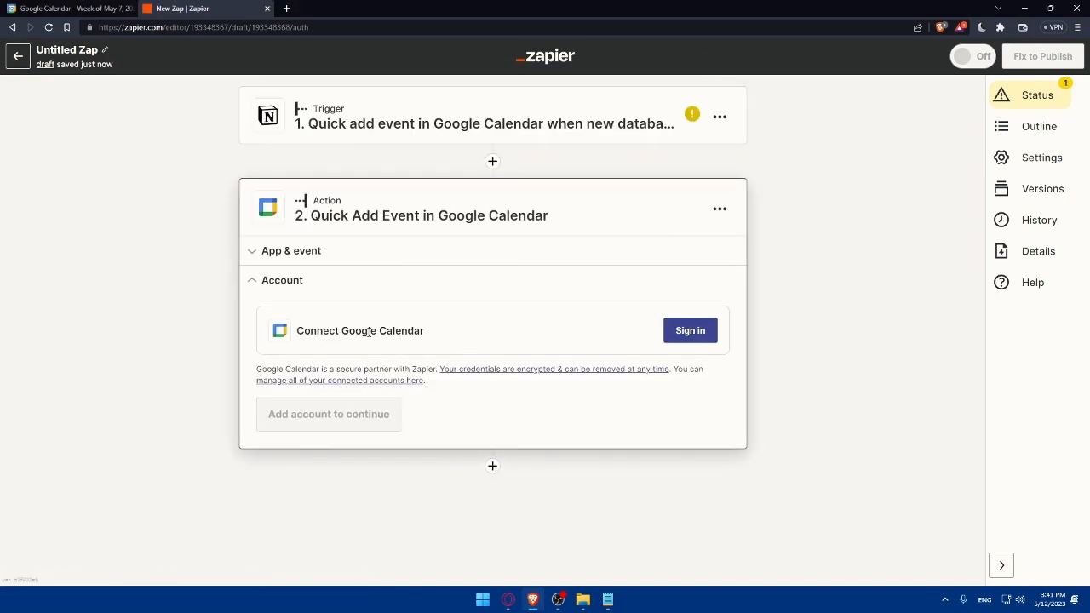
left_click(690, 331)
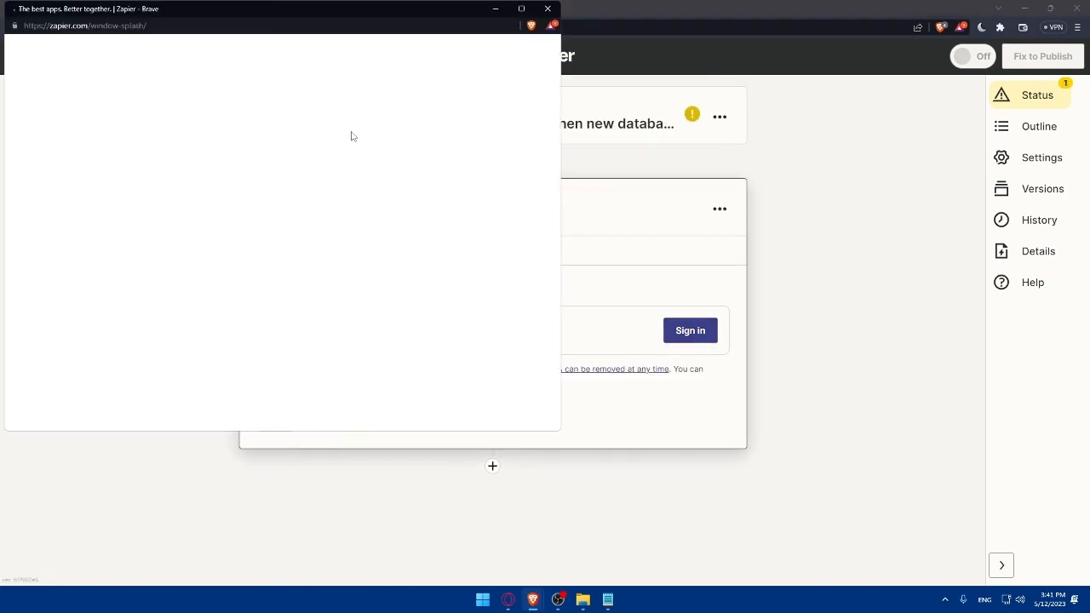
left_click(690, 331)
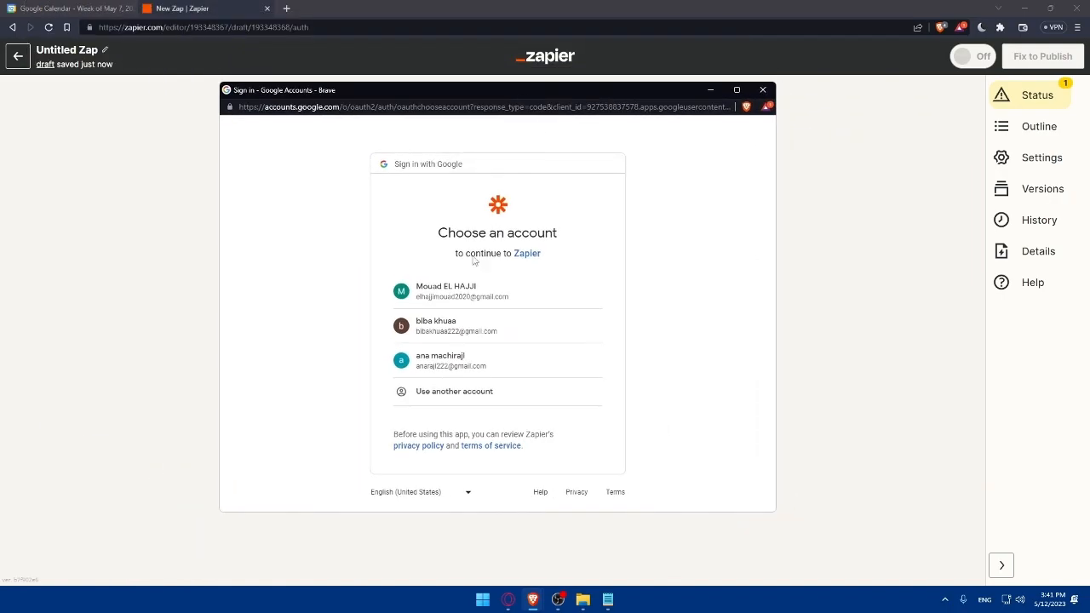